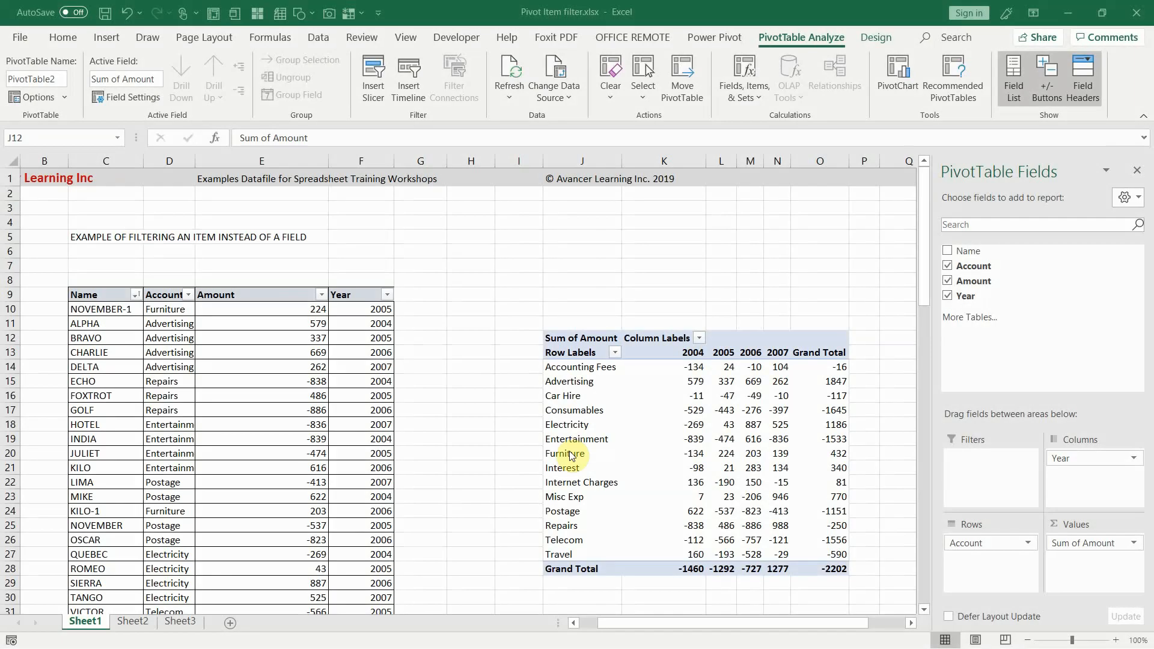
{"action": "mouse_move", "coordinate": [472, 437]}
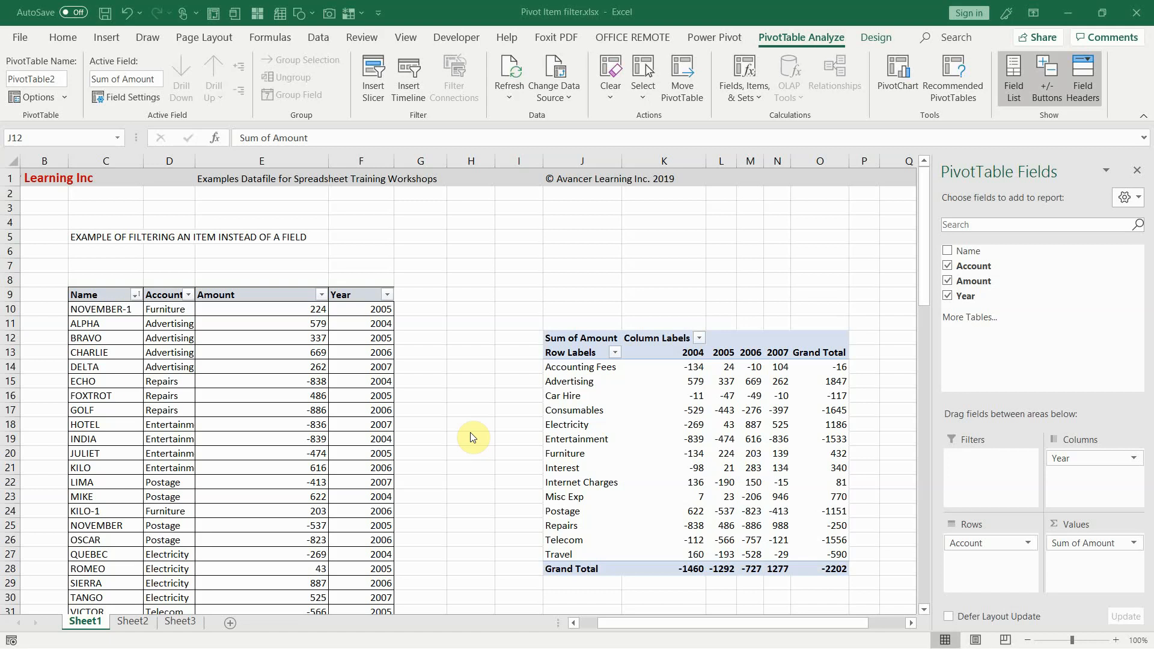
{"action": "mouse_move", "coordinate": [528, 379]}
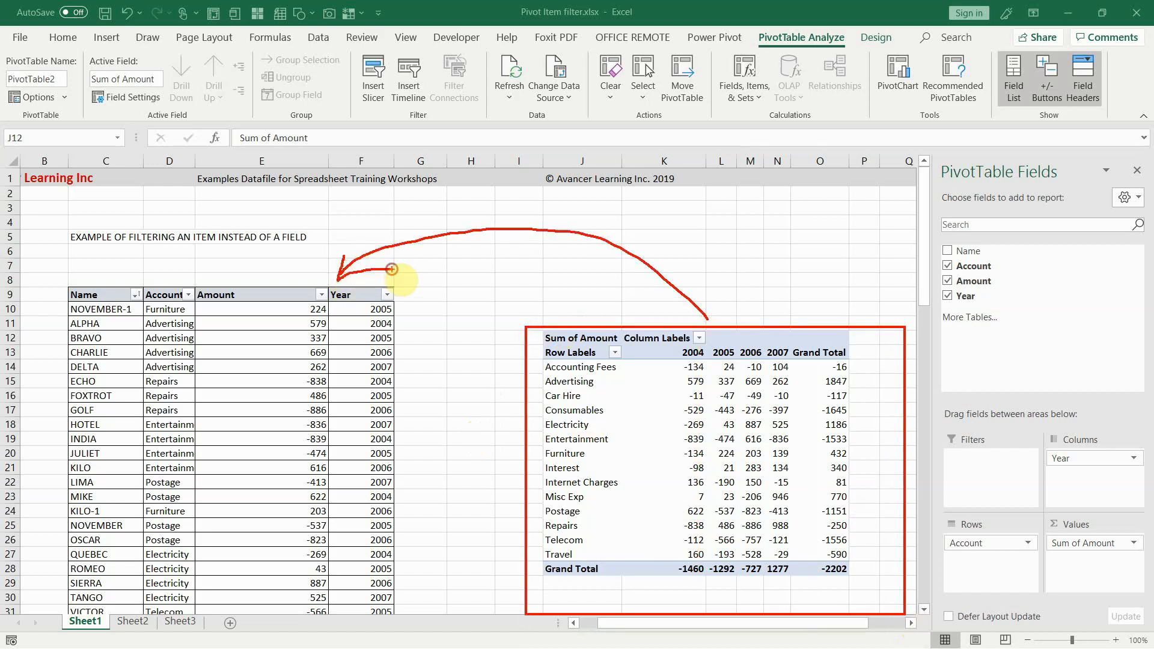
{"action": "mouse_move", "coordinate": [627, 418]}
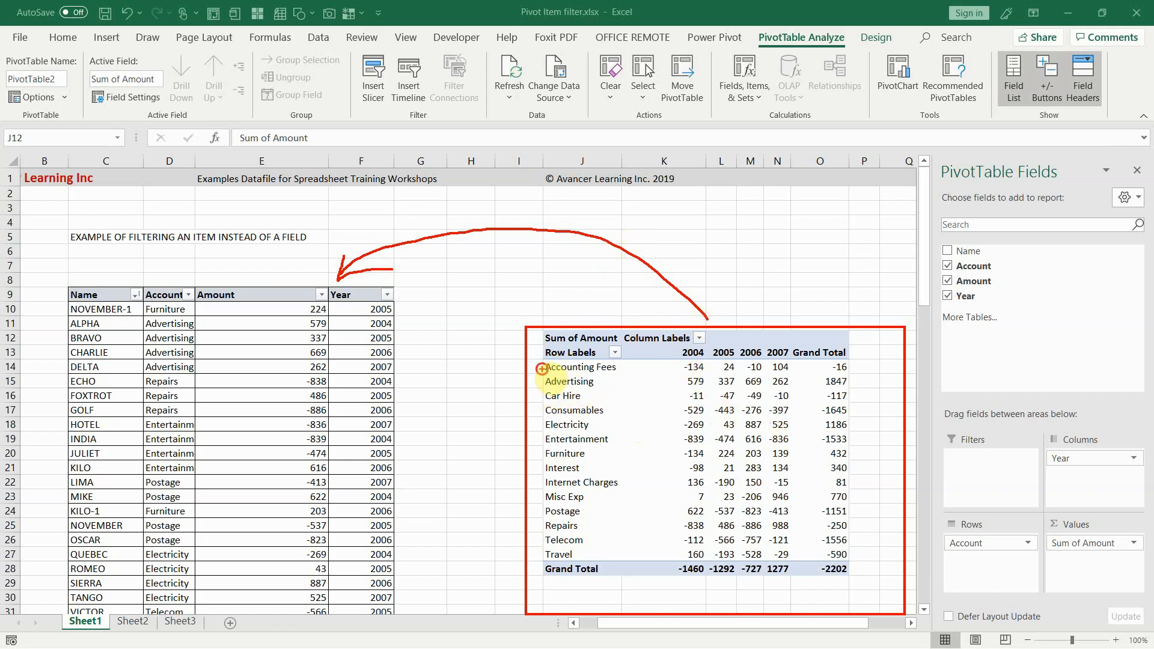
{"action": "mouse_move", "coordinate": [580, 502]}
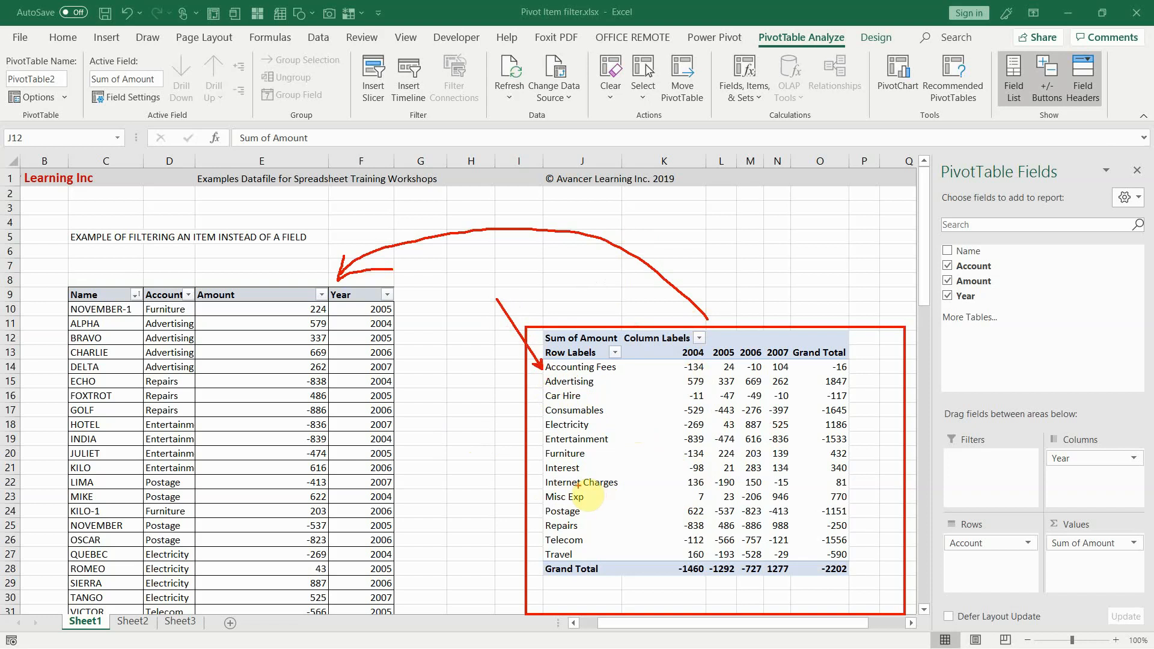
{"action": "mouse_move", "coordinate": [677, 409]}
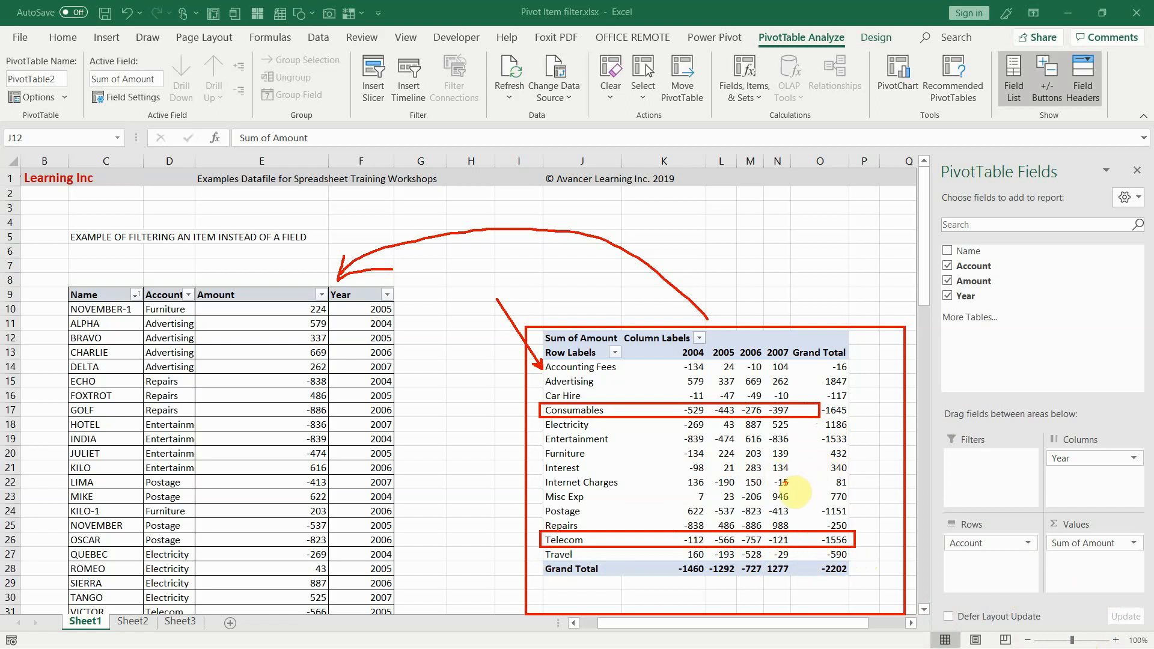
{"action": "mouse_move", "coordinate": [866, 422]}
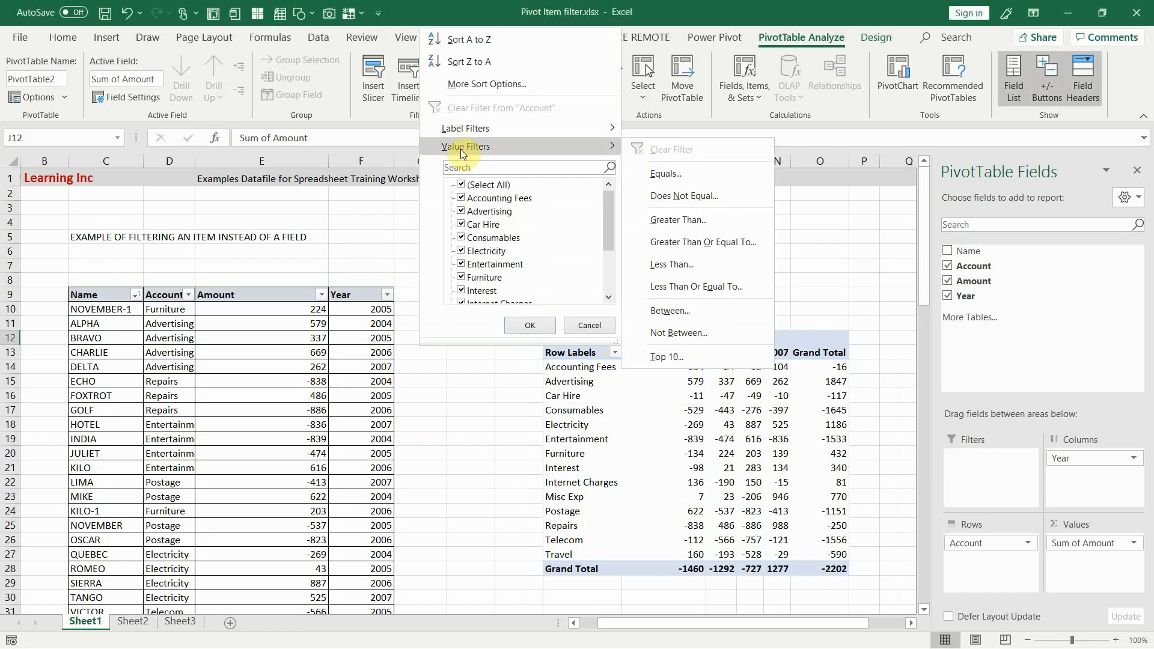
{"action": "mouse_move", "coordinate": [677, 219]}
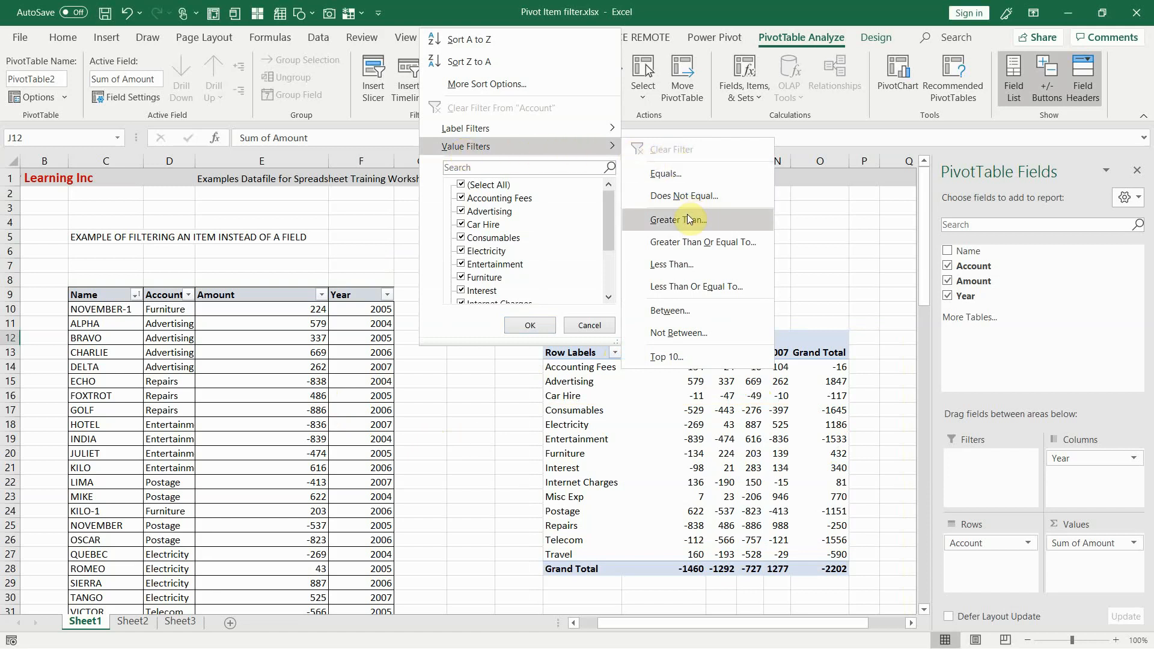
Start a Greater Than value filter on Account, based on Sum of Amount.
{"action": "left_click", "coordinate": [676, 219]}
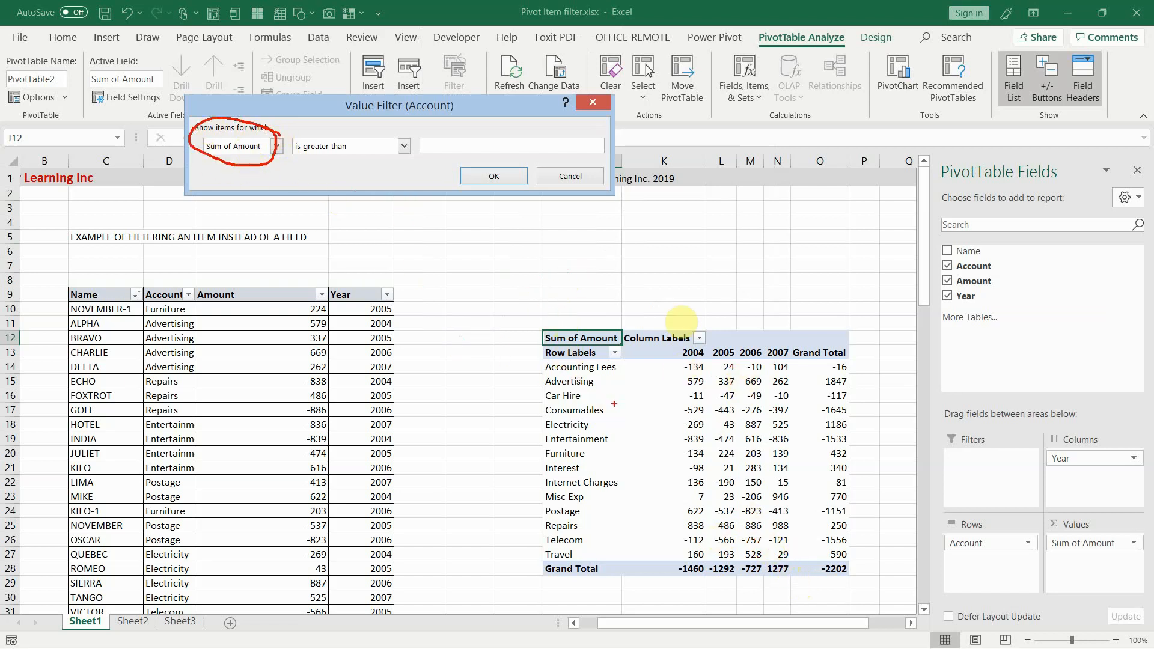
{"action": "mouse_move", "coordinate": [433, 328]}
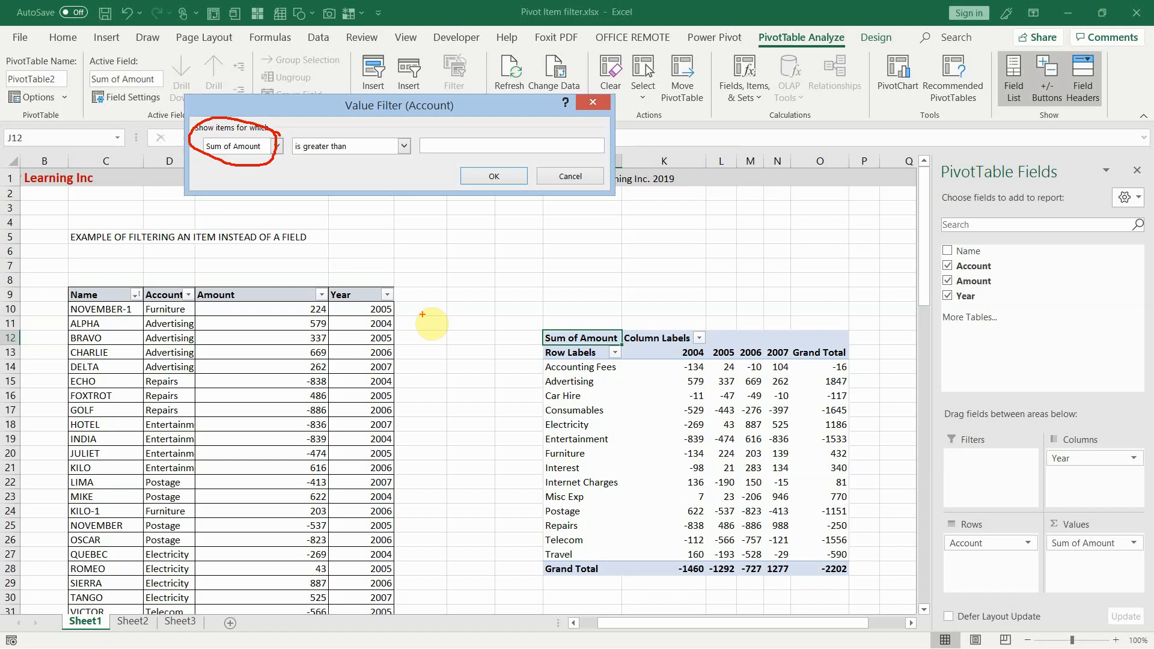
{"action": "mouse_move", "coordinate": [405, 347]}
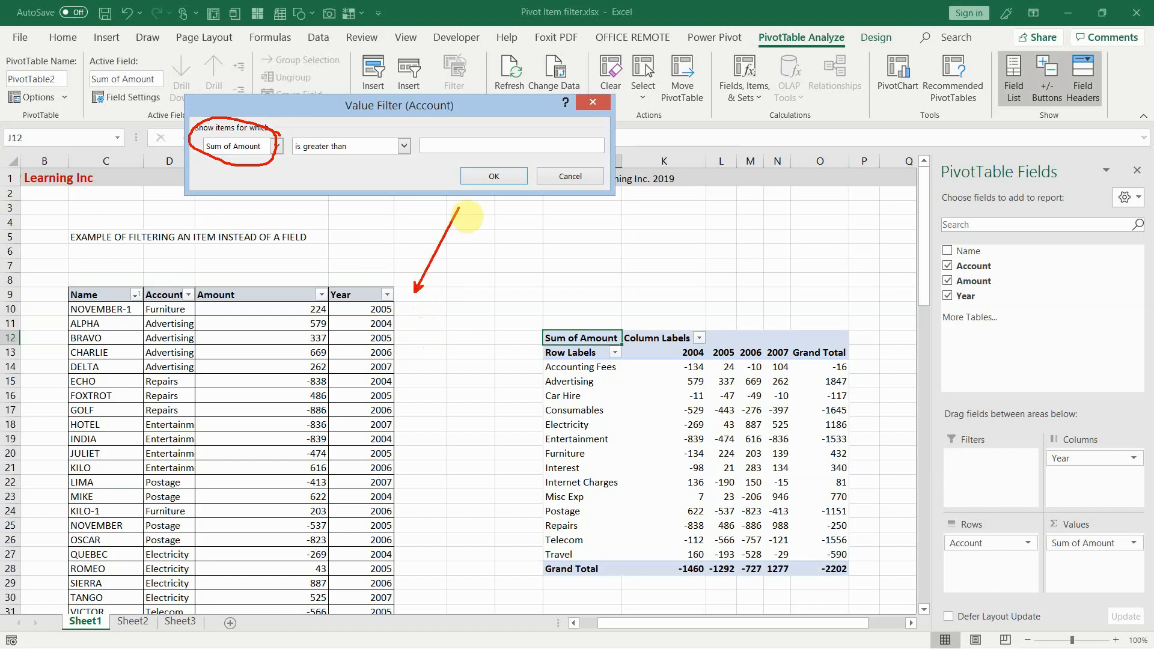
{"action": "mouse_move", "coordinate": [445, 283]}
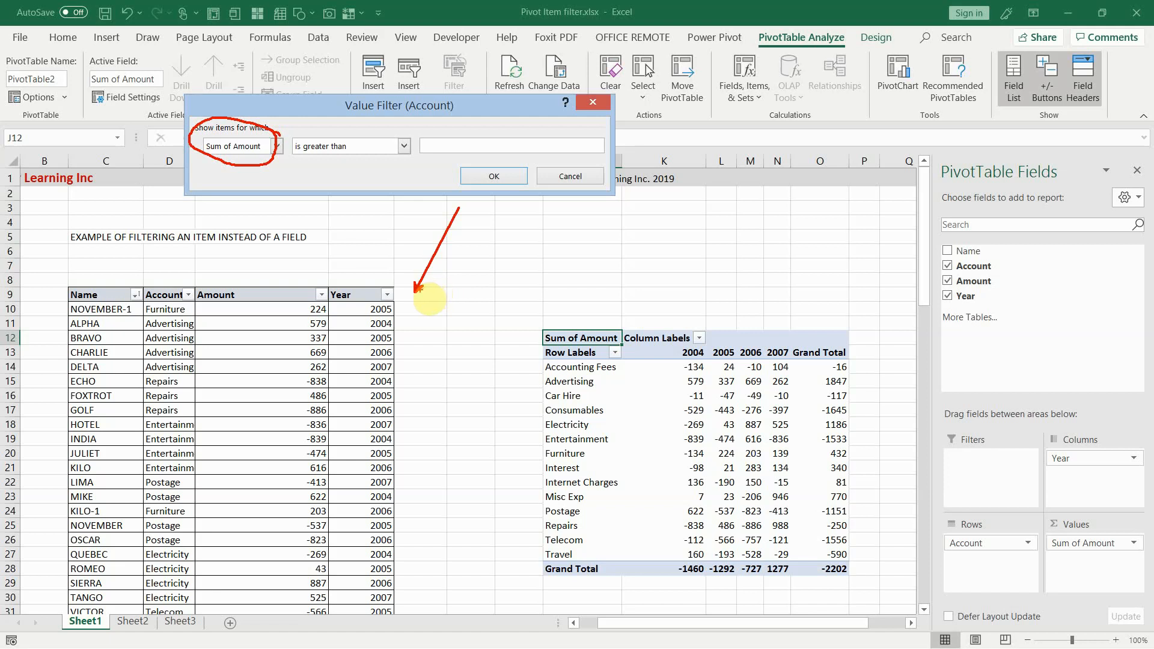
{"action": "mouse_move", "coordinate": [412, 344]}
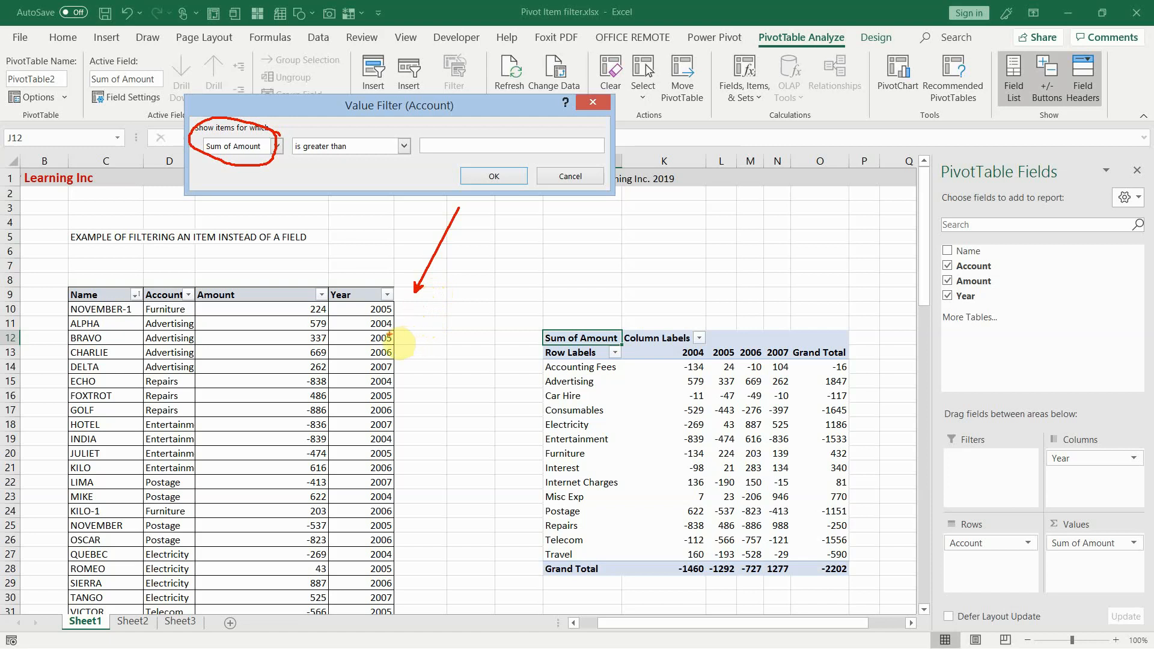
{"action": "mouse_move", "coordinate": [460, 374]}
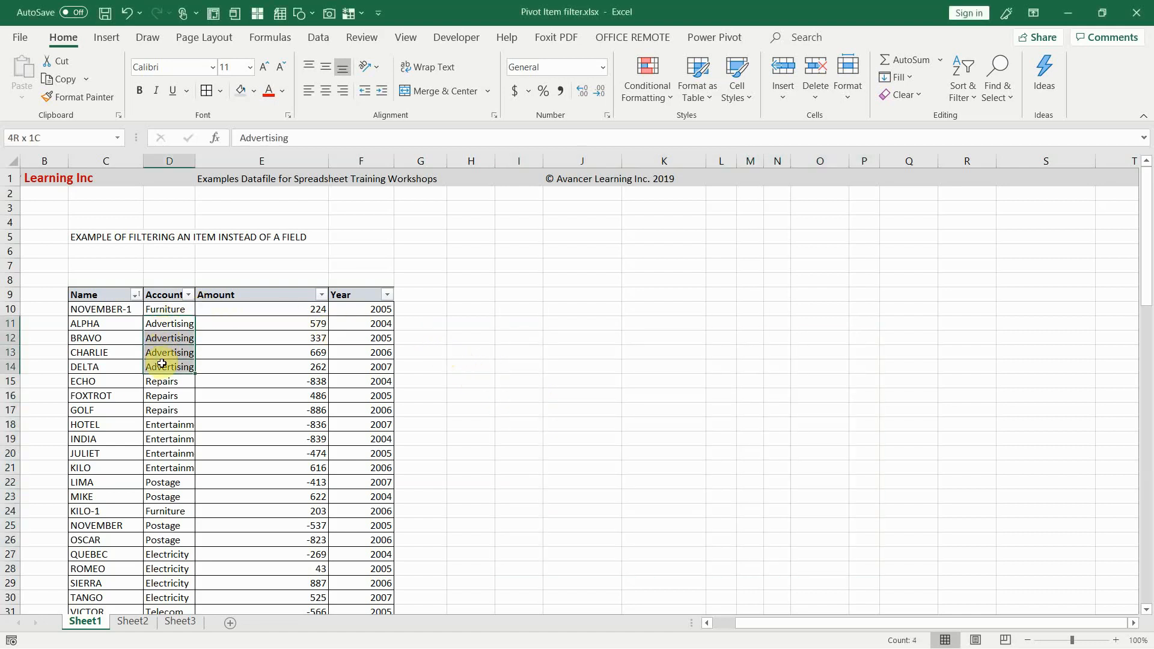
{"action": "left_click", "coordinate": [170, 324]}
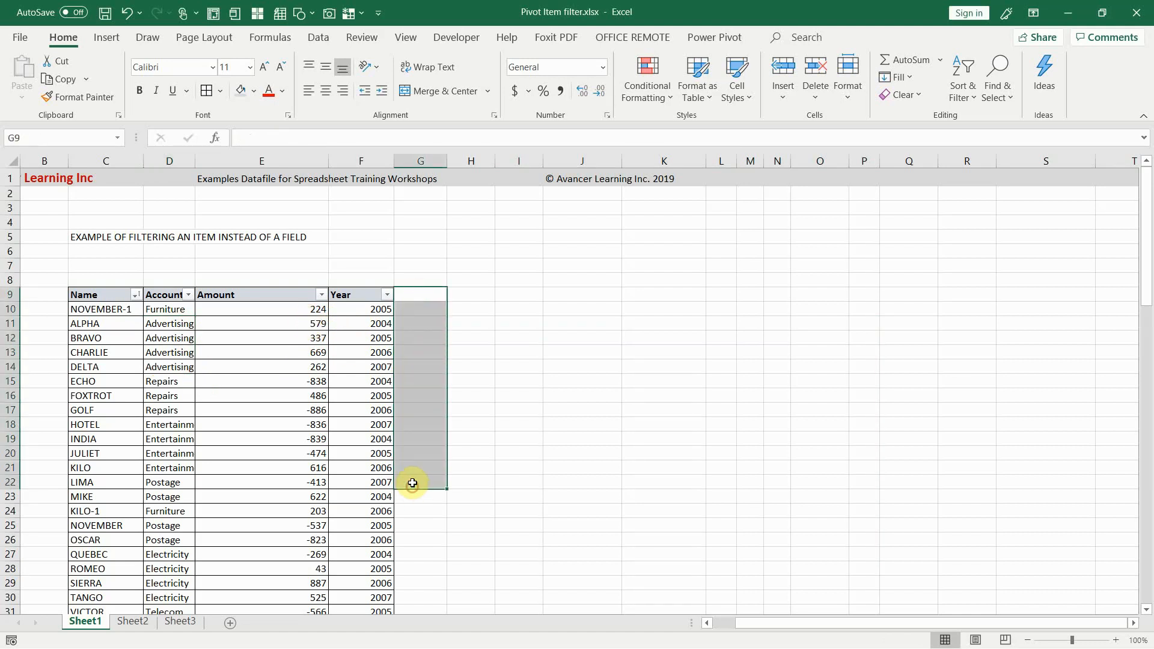
{"action": "left_click", "coordinate": [168, 323]}
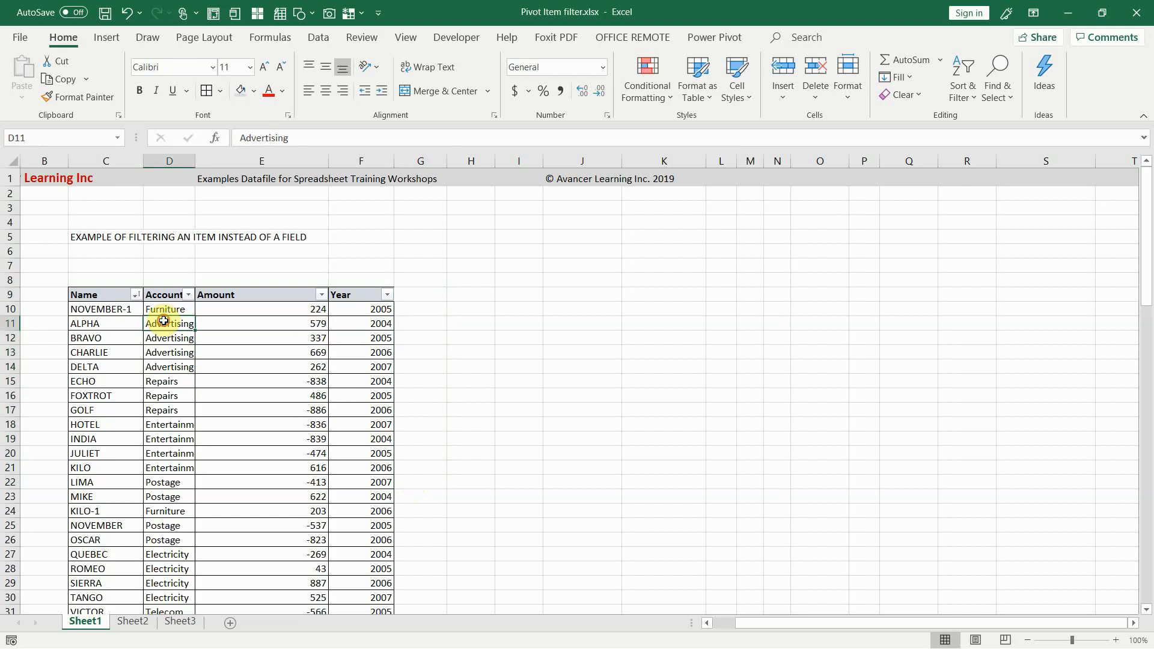
{"action": "mouse_move", "coordinate": [285, 338]}
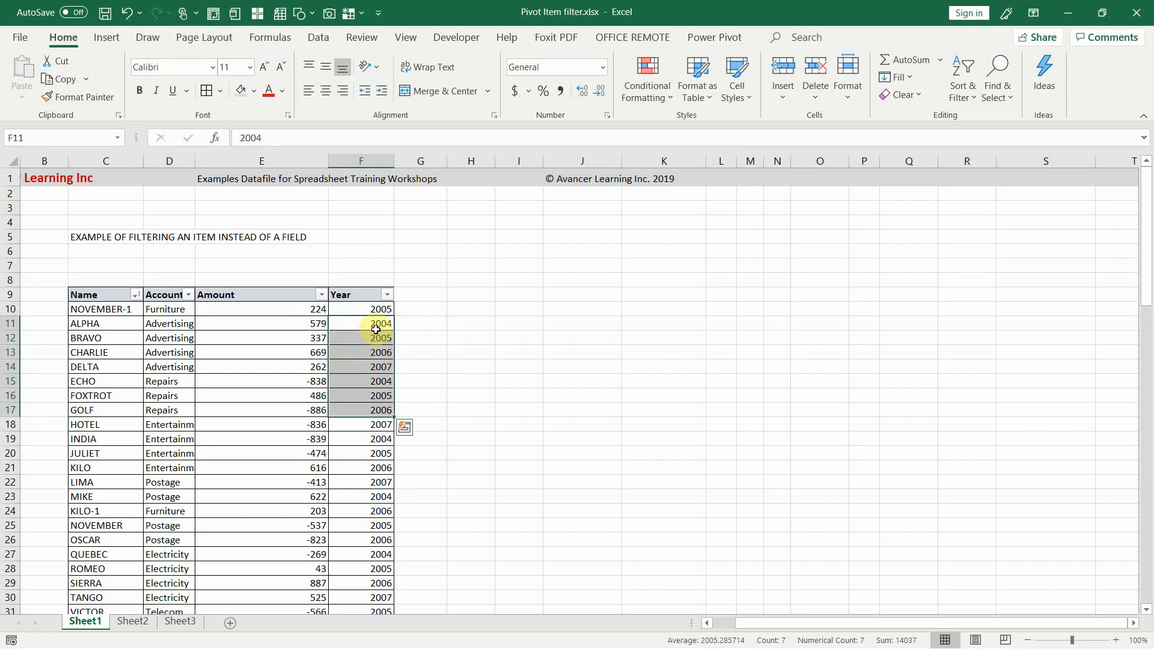
{"action": "left_click", "coordinate": [168, 324]}
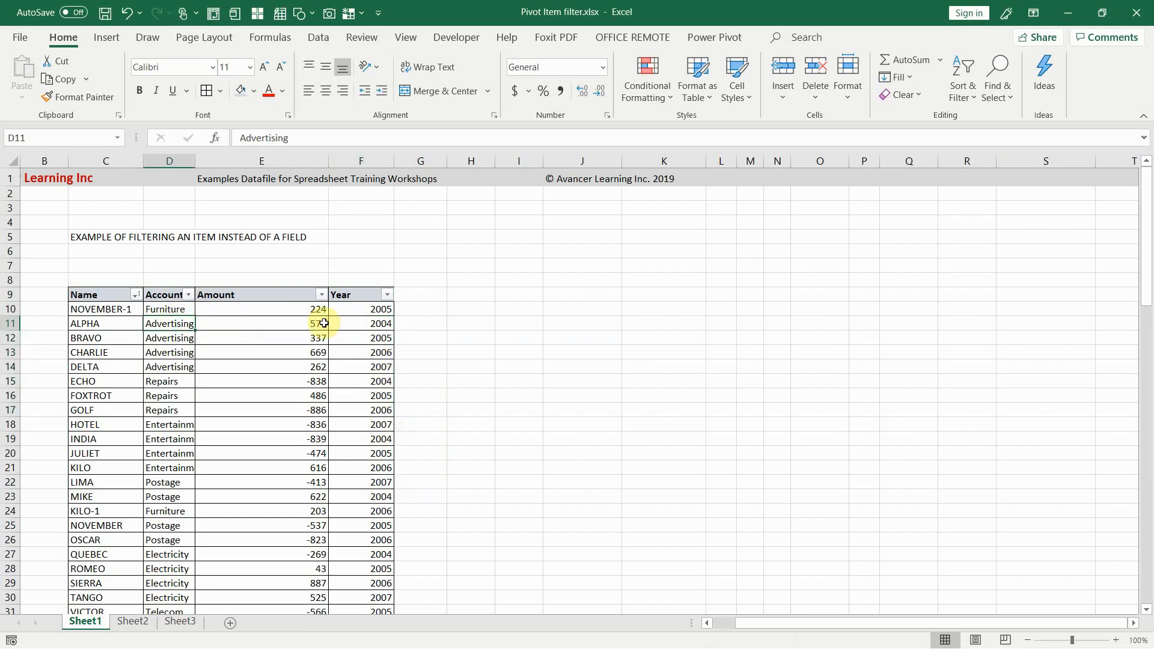
{"action": "left_click", "coordinate": [360, 323]}
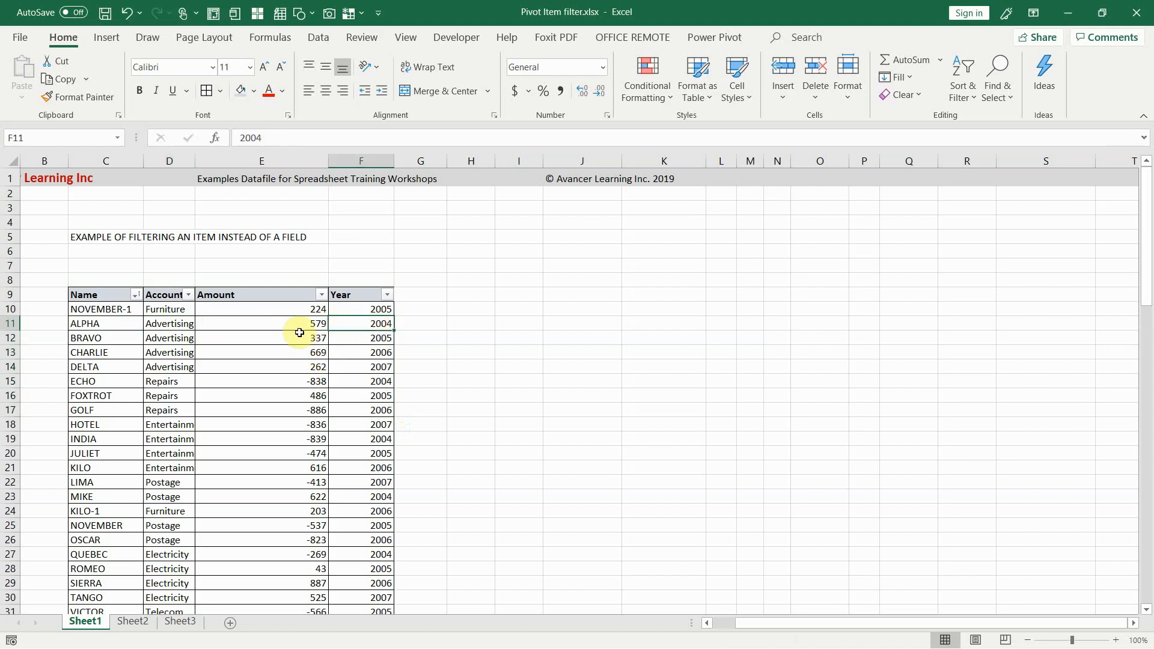
{"action": "mouse_move", "coordinate": [177, 367]}
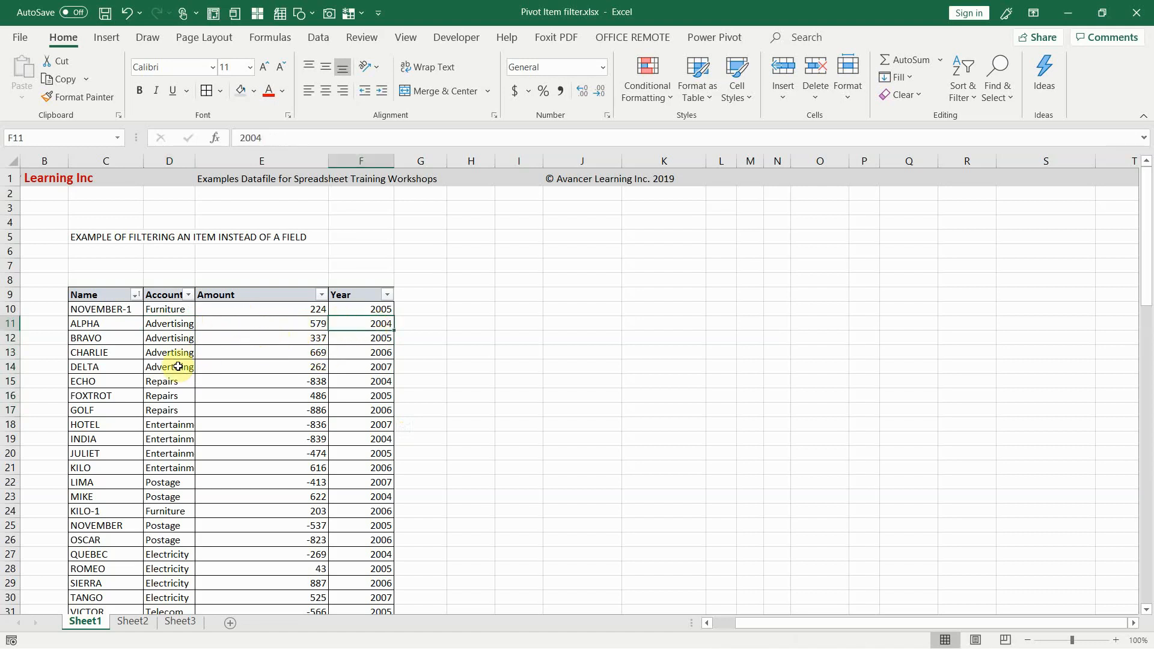
{"action": "left_click", "coordinate": [232, 329]}
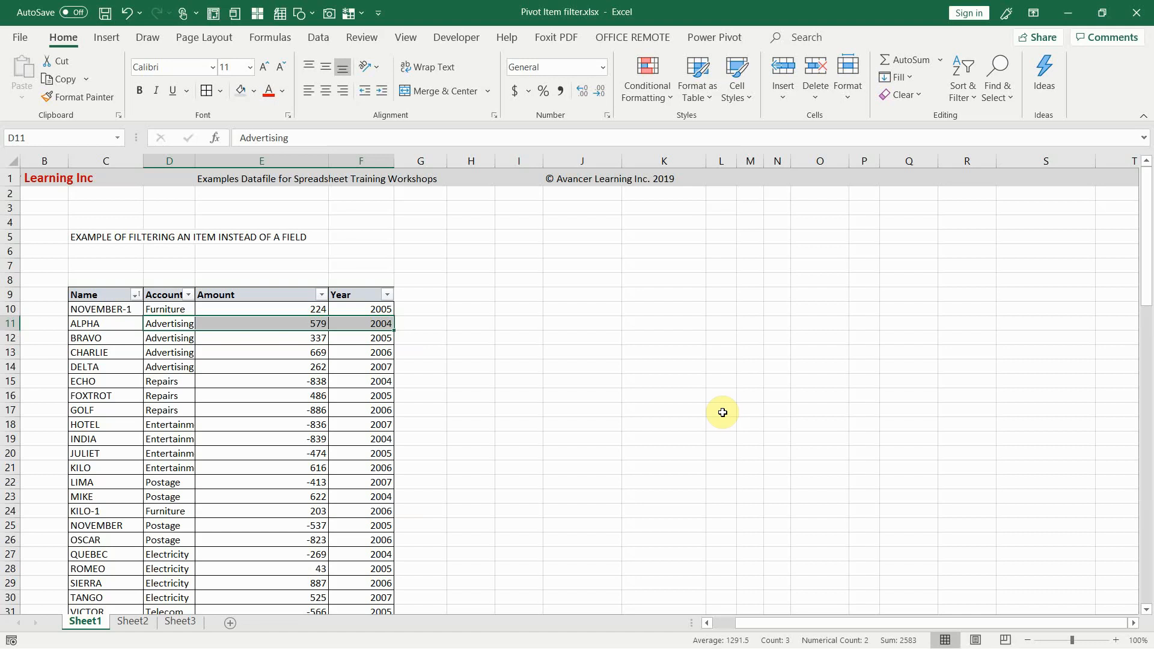
Select a cell in the Name/Account/Amount/Year list and bring up the table styles gallery.
{"action": "left_click", "coordinate": [105, 294]}
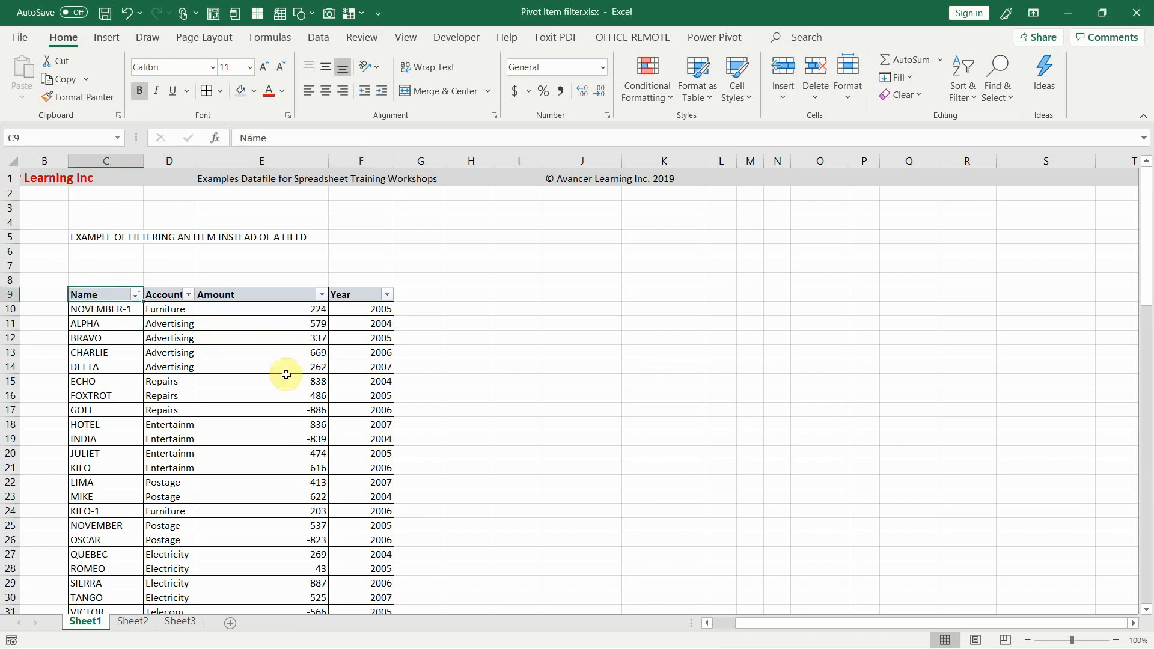
{"action": "left_click", "coordinate": [695, 78]}
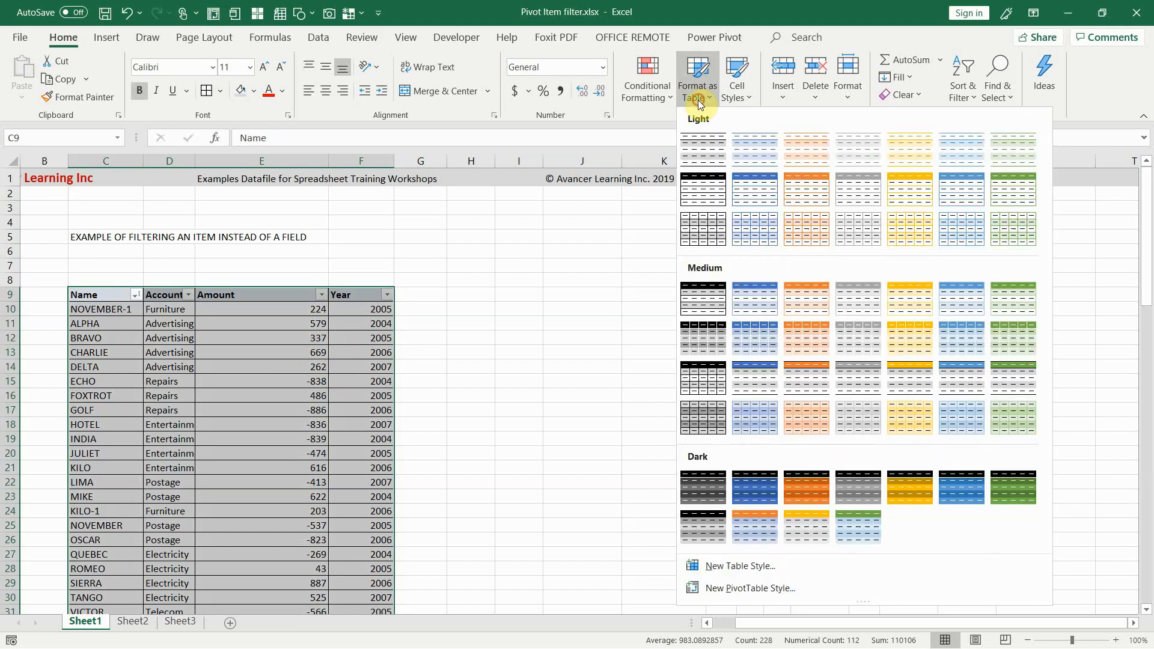
{"action": "mouse_move", "coordinate": [751, 149]}
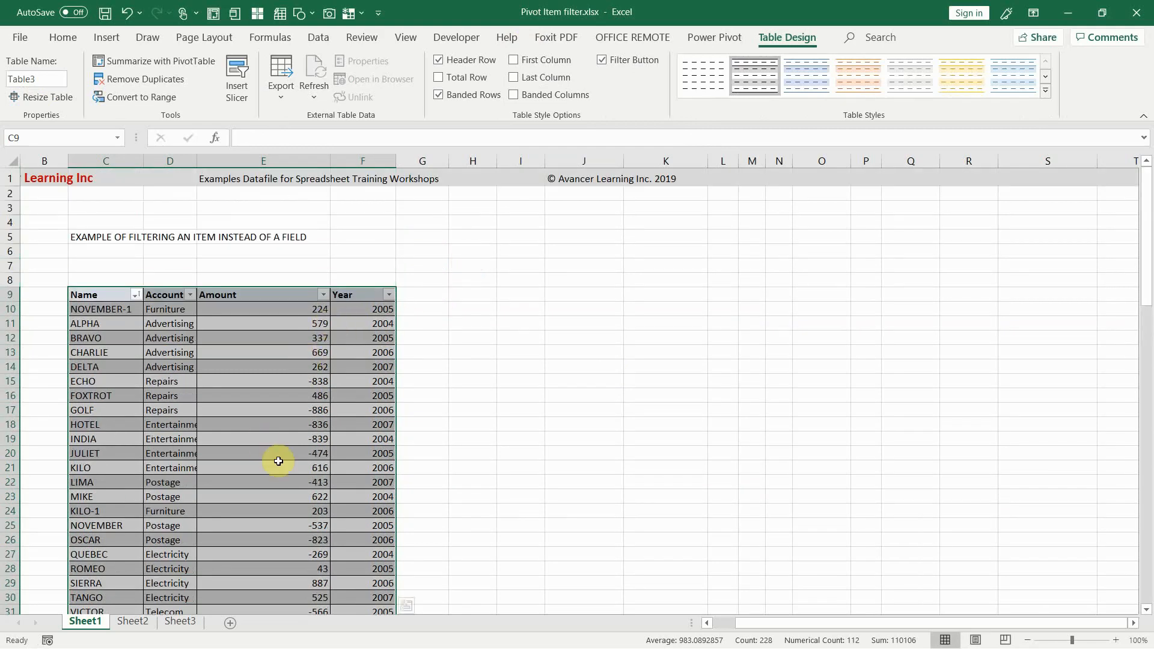
{"action": "mouse_move", "coordinate": [347, 481]}
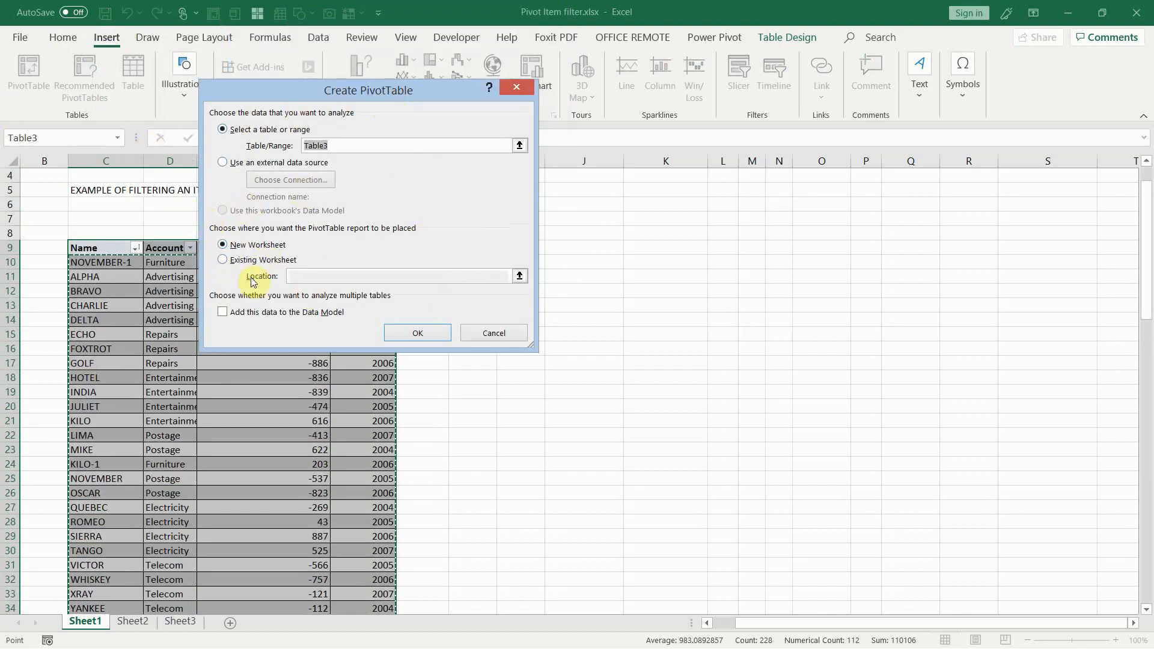
Create the pivot table at J9 on this sheet with Account as rows and Amount as values.
{"action": "left_click", "coordinate": [223, 259]}
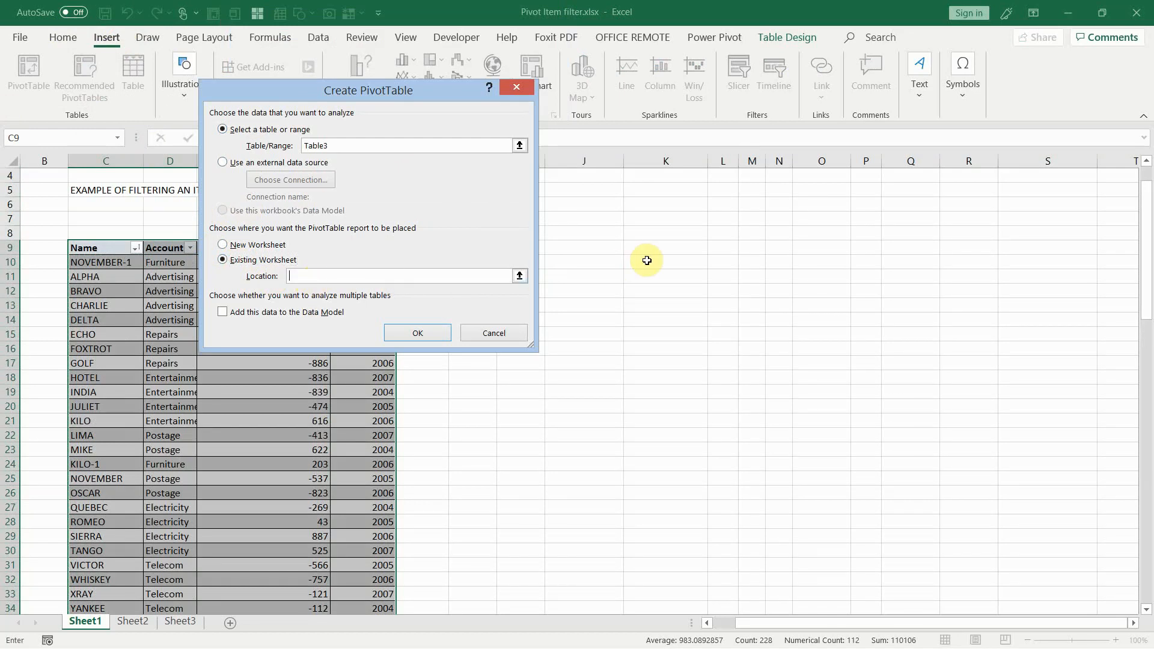
{"action": "left_click", "coordinate": [583, 247]}
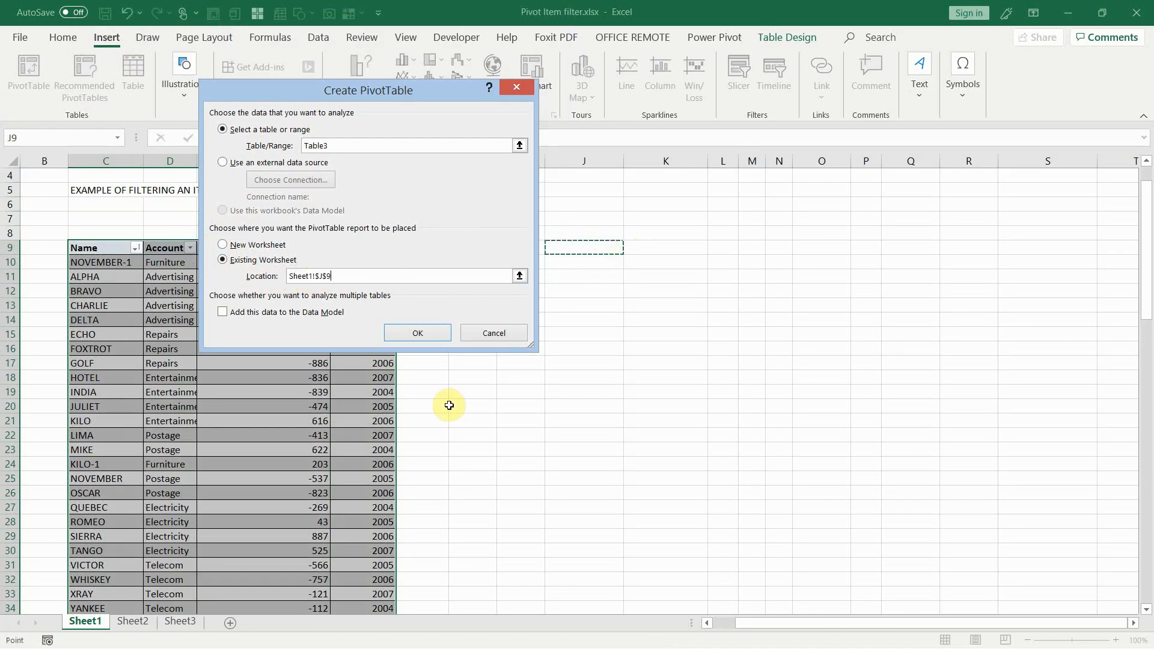
{"action": "left_click", "coordinate": [416, 332]}
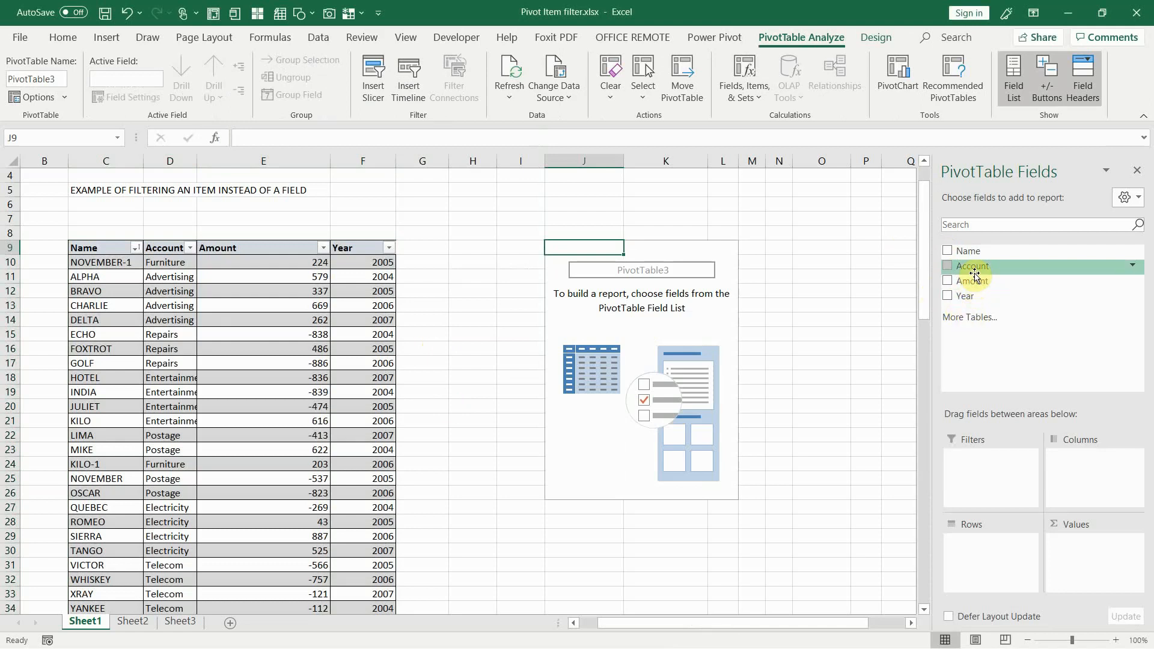
{"action": "left_click", "coordinate": [948, 266]}
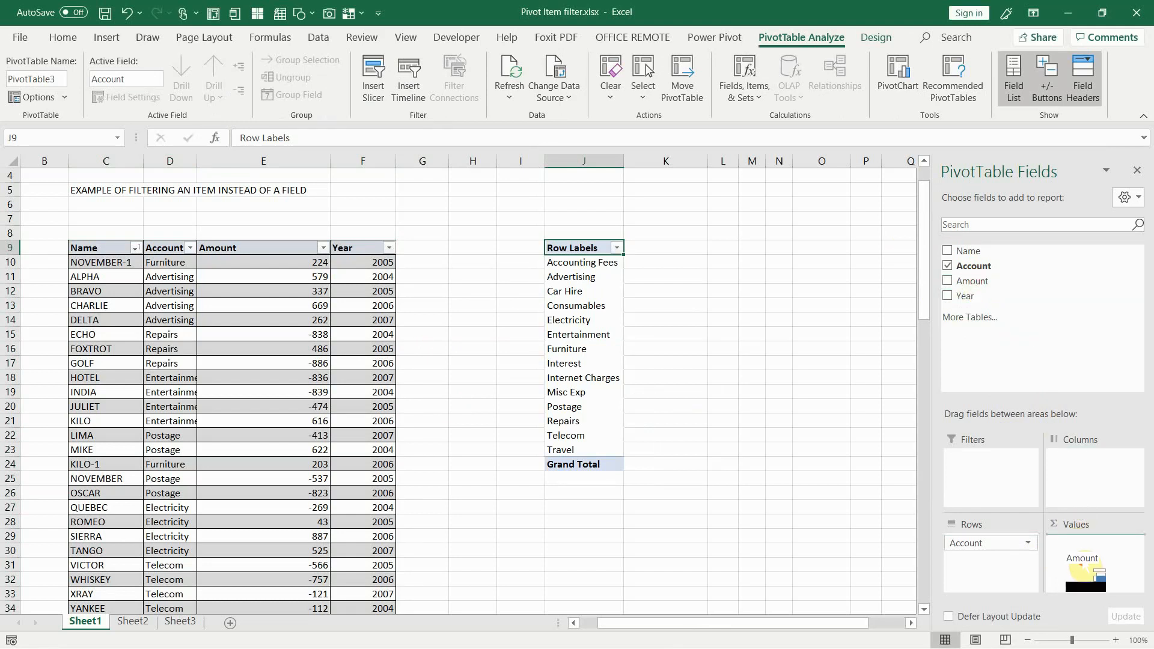
{"action": "left_click", "coordinate": [948, 296]}
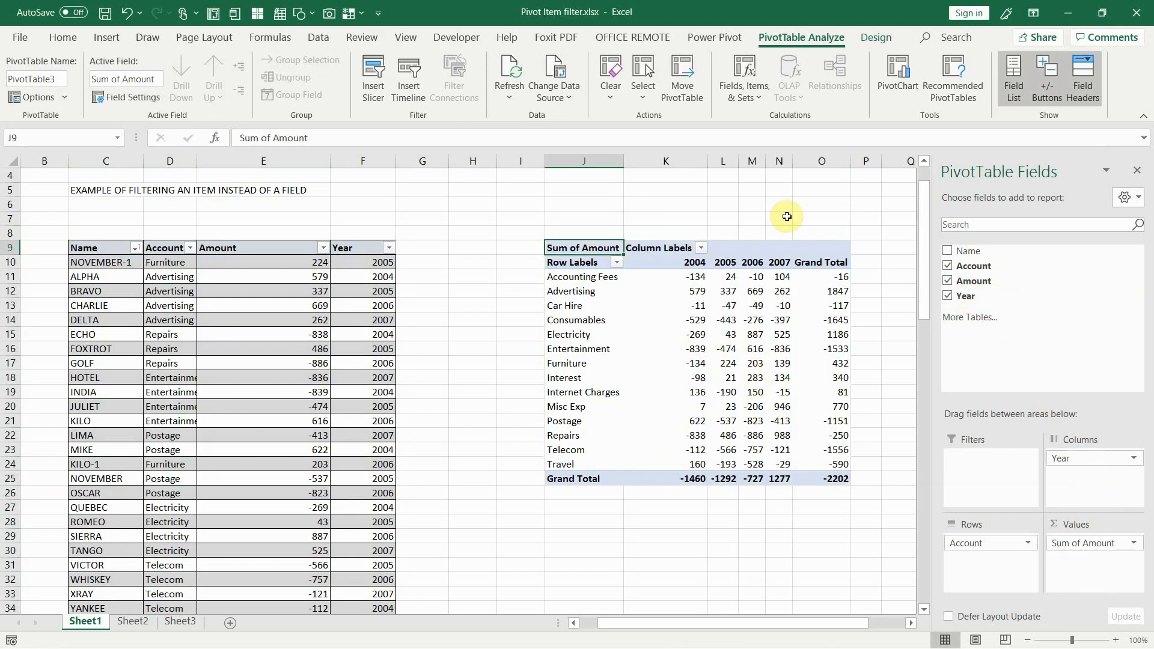
{"action": "mouse_move", "coordinate": [1032, 631]}
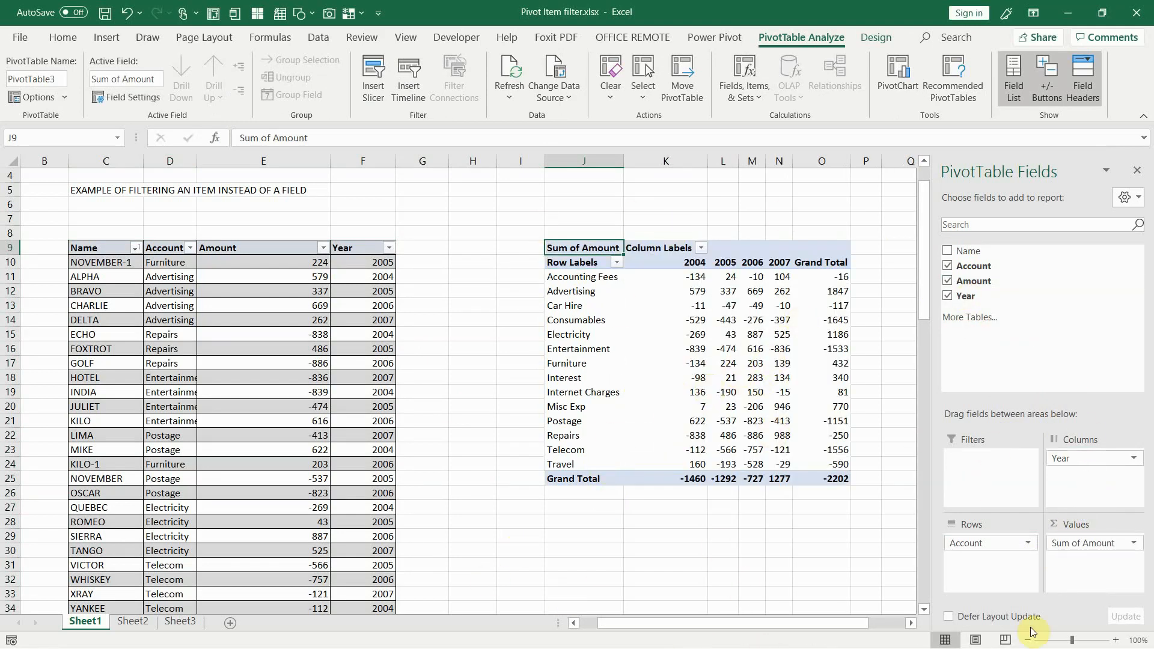
{"action": "mouse_move", "coordinate": [471, 311]}
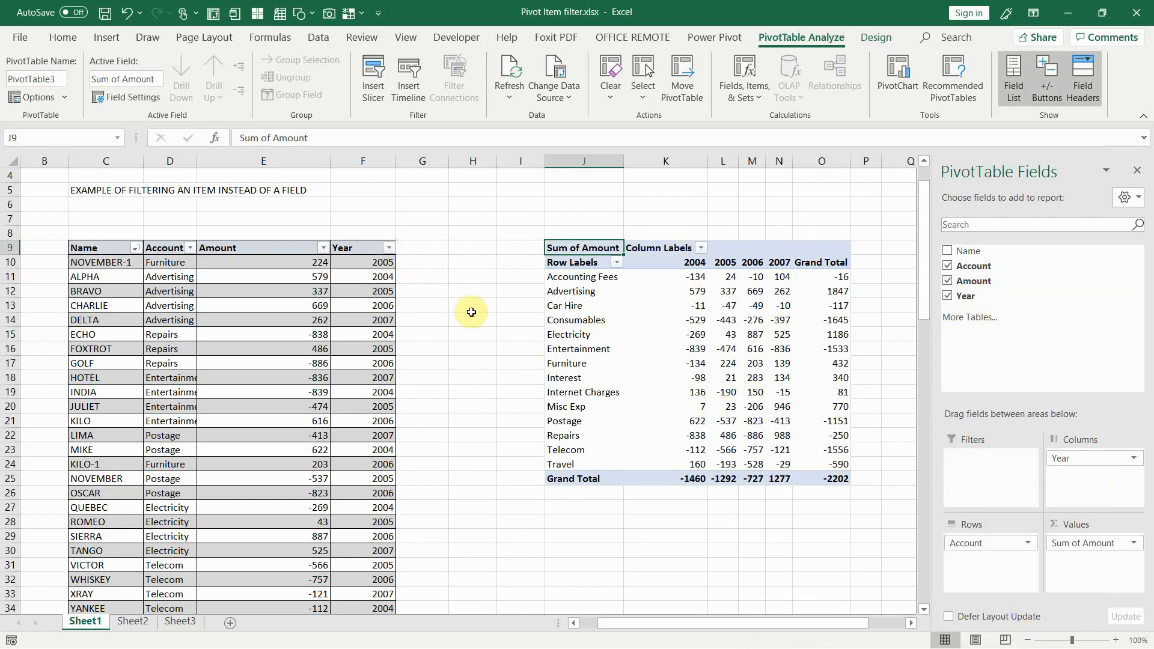
{"action": "mouse_move", "coordinate": [525, 337]}
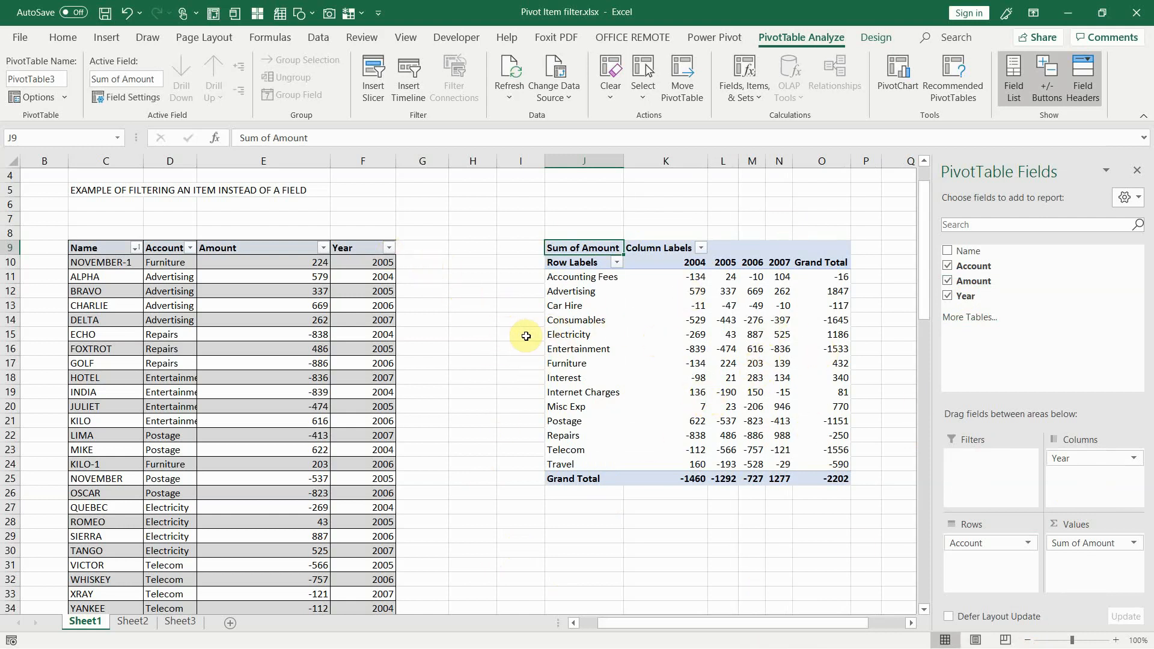
{"action": "mouse_move", "coordinate": [400, 285]}
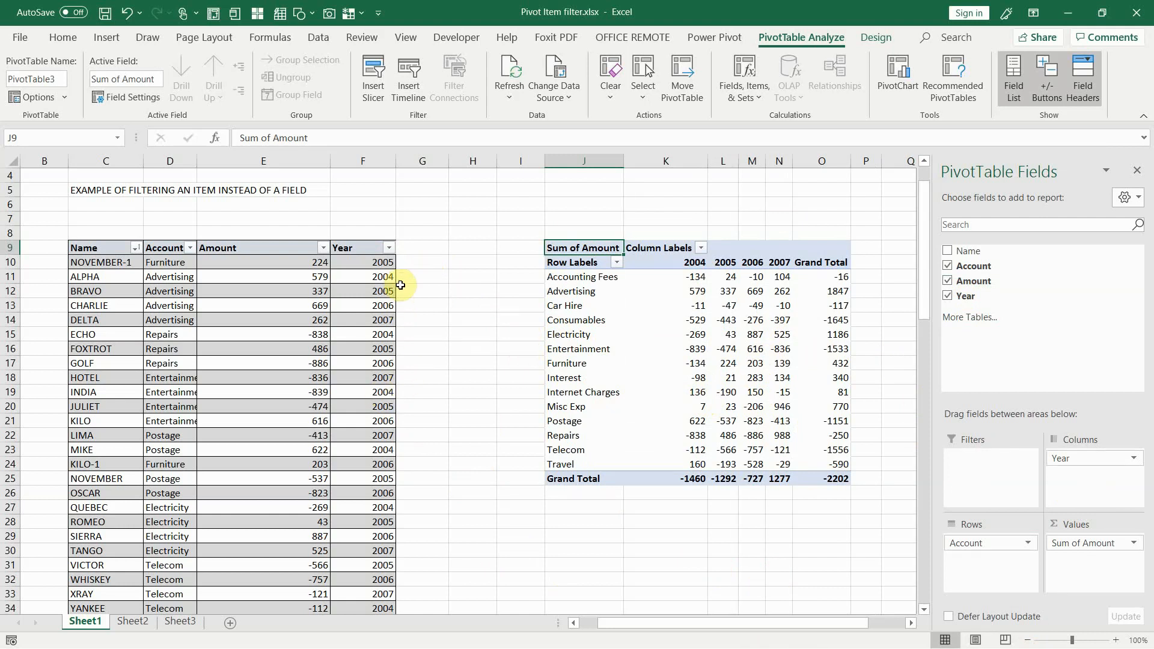
Add the 'Include ?' header in G9 and begin typing =COUNTIFS( in G10.
{"action": "left_click", "coordinate": [422, 247]}
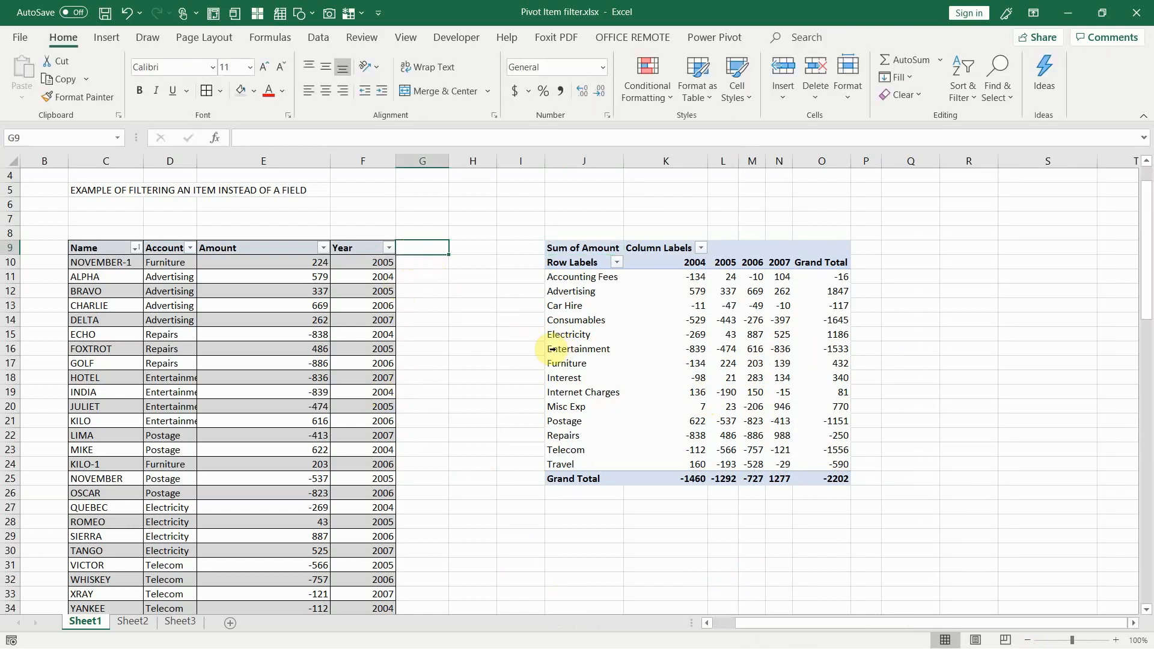
{"action": "type", "text": "INclude"}
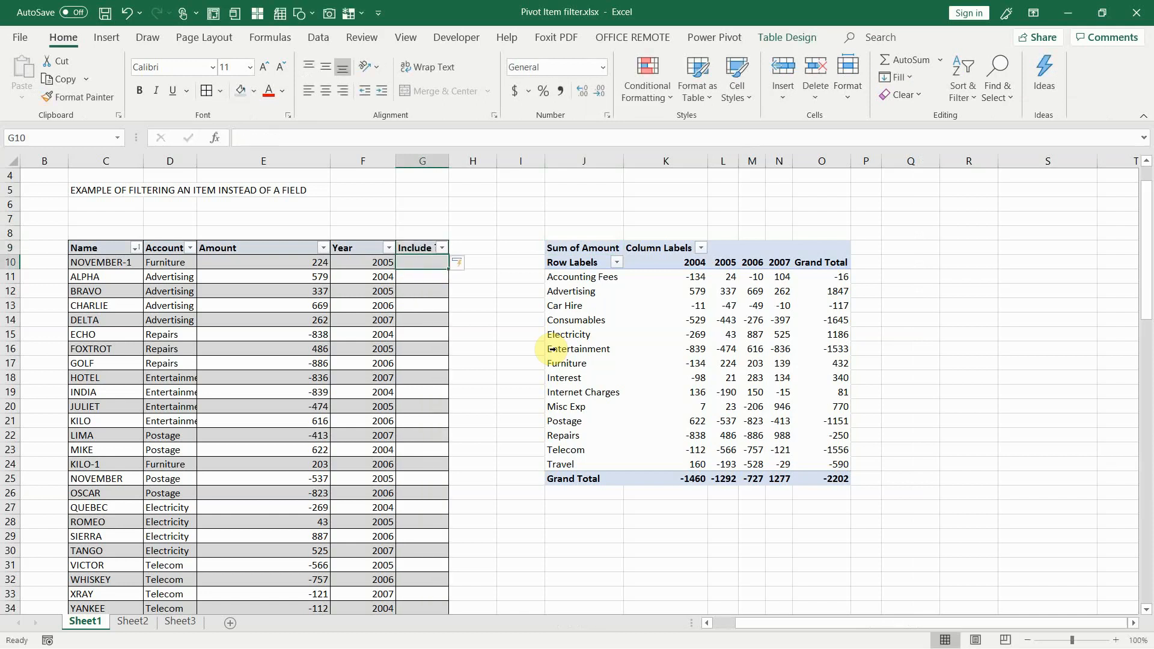
{"action": "mouse_move", "coordinate": [446, 155]}
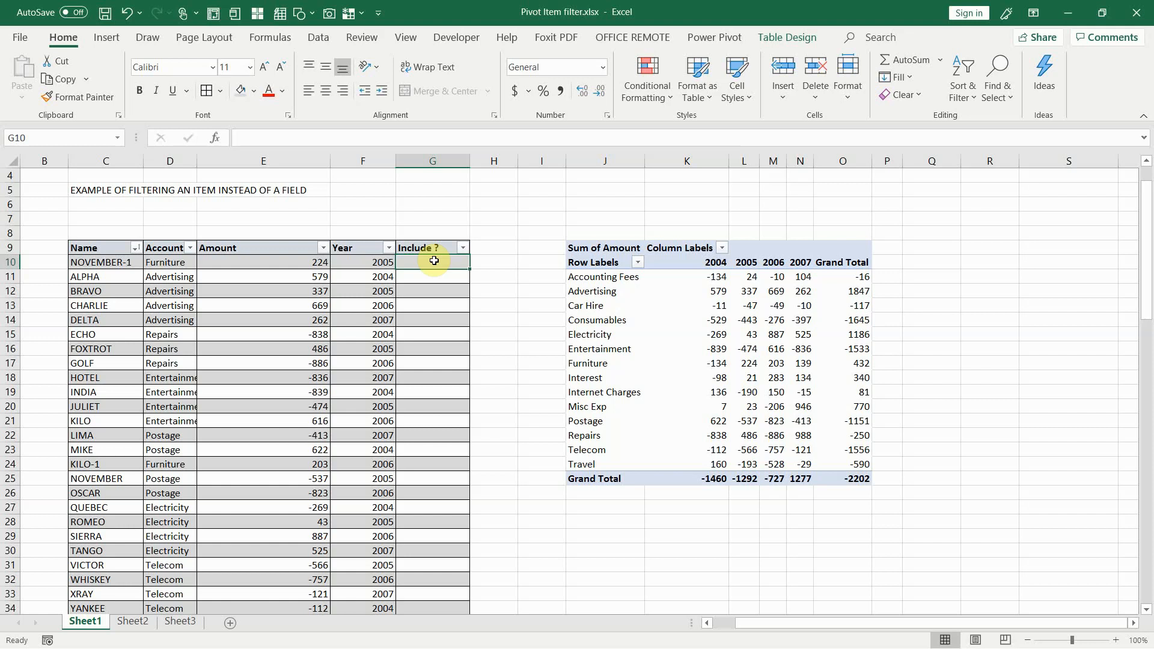
{"action": "type", "text": "=countifs([Account"}
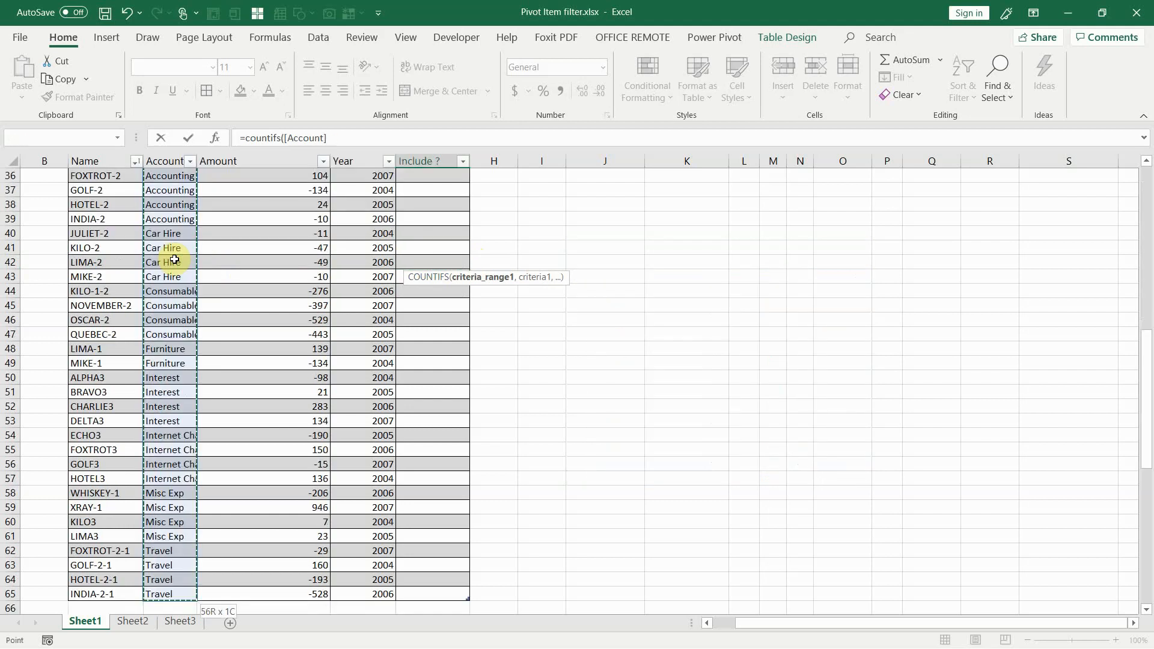
Finish COUNTIFS with this row's Account and Amount ">0" criteria, filling the column.
{"action": "type", "text": ","}
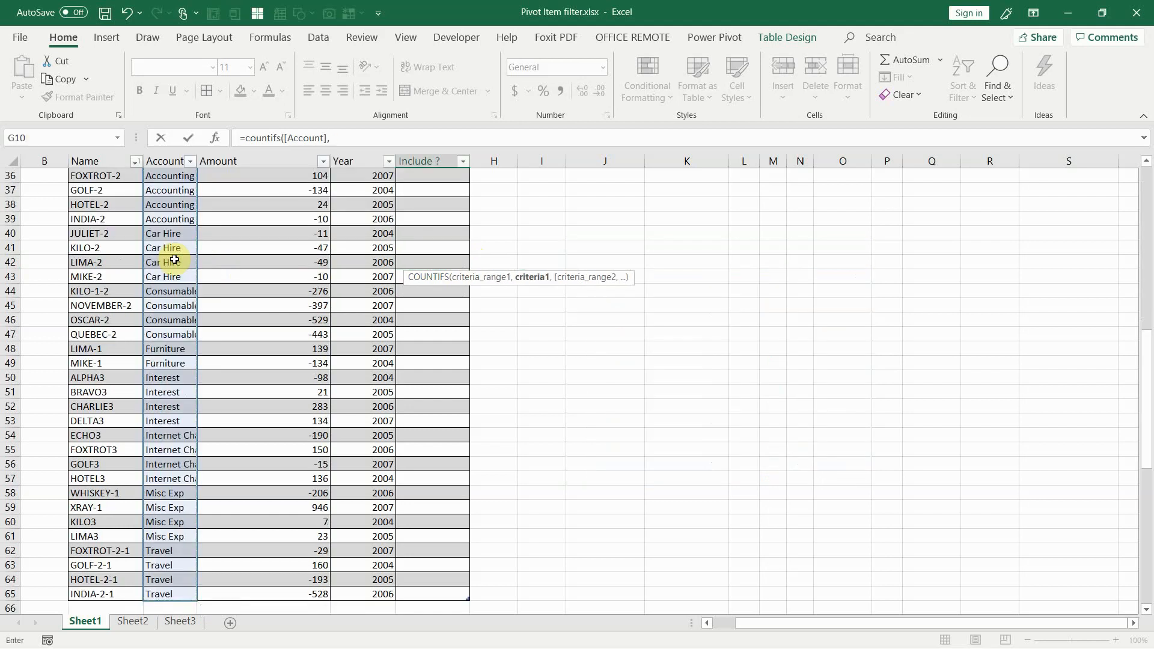
{"action": "scroll", "scroll_direction": "up", "scroll_amount": 3}
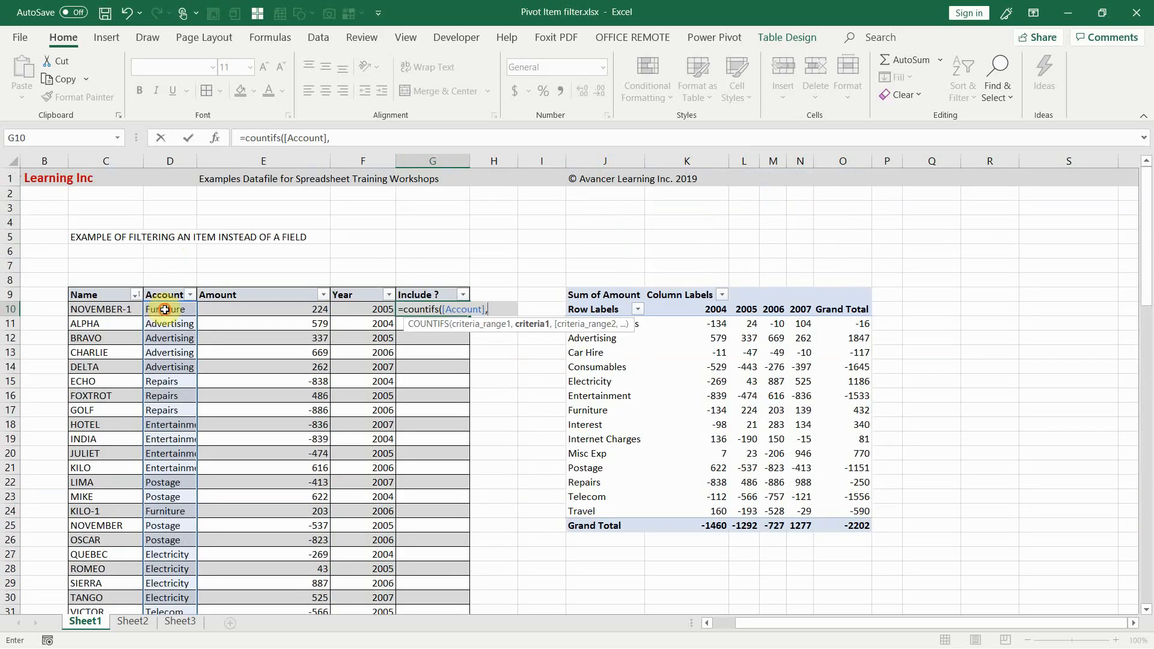
{"action": "left_click", "coordinate": [165, 308]}
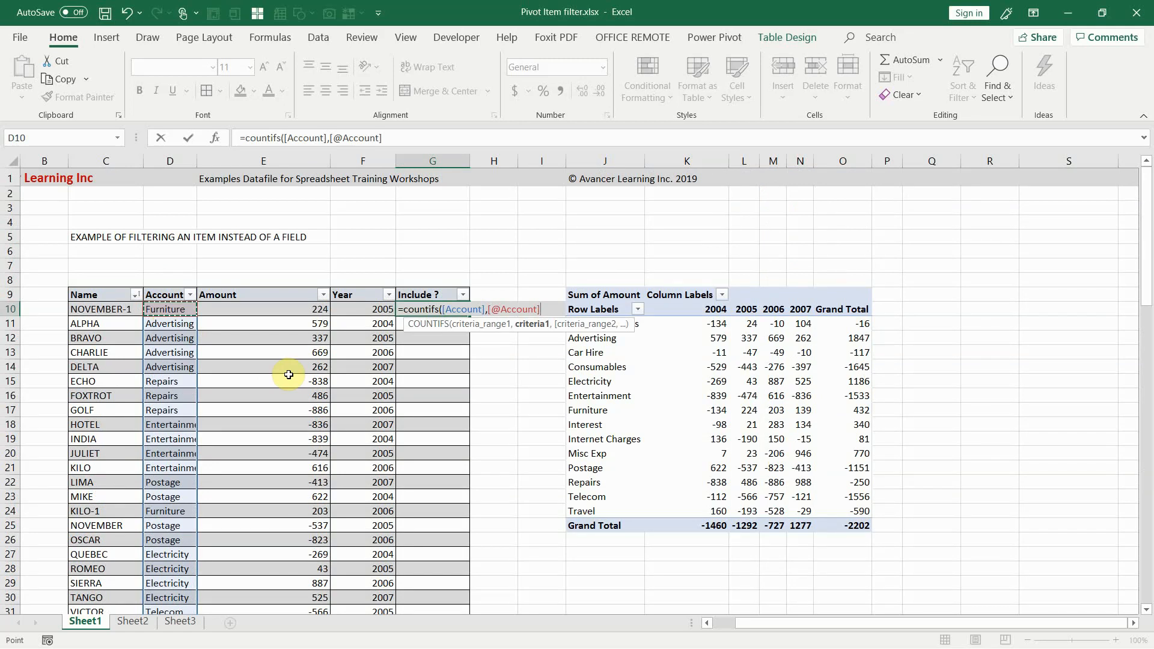
{"action": "type", "text": ","}
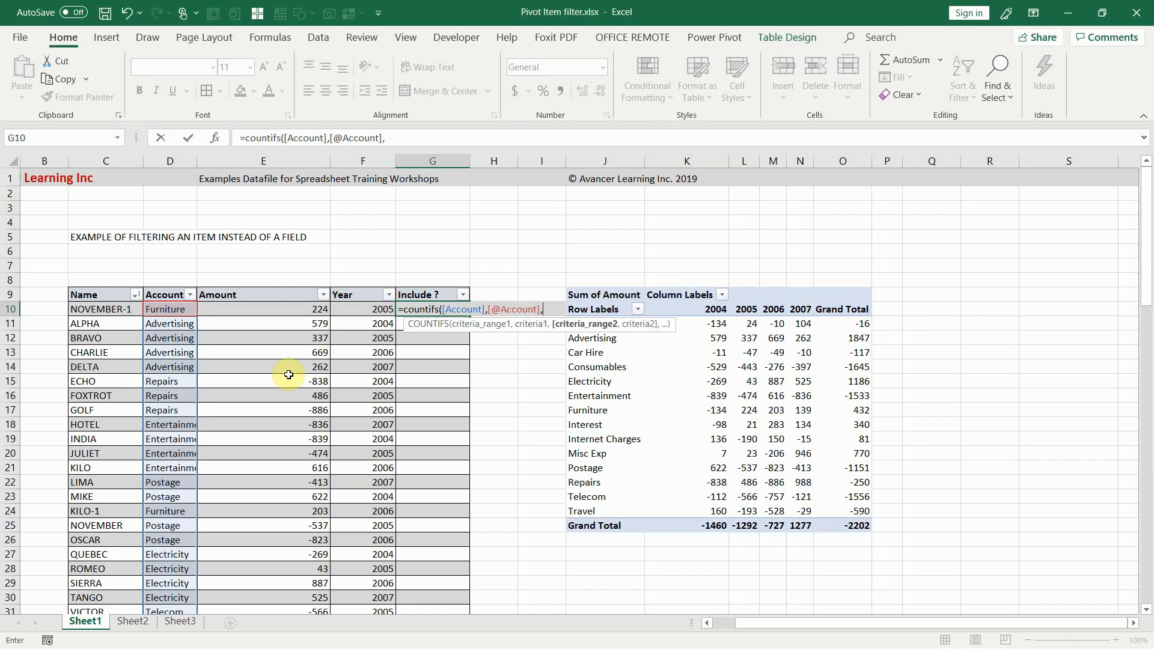
{"action": "mouse_move", "coordinate": [289, 310]}
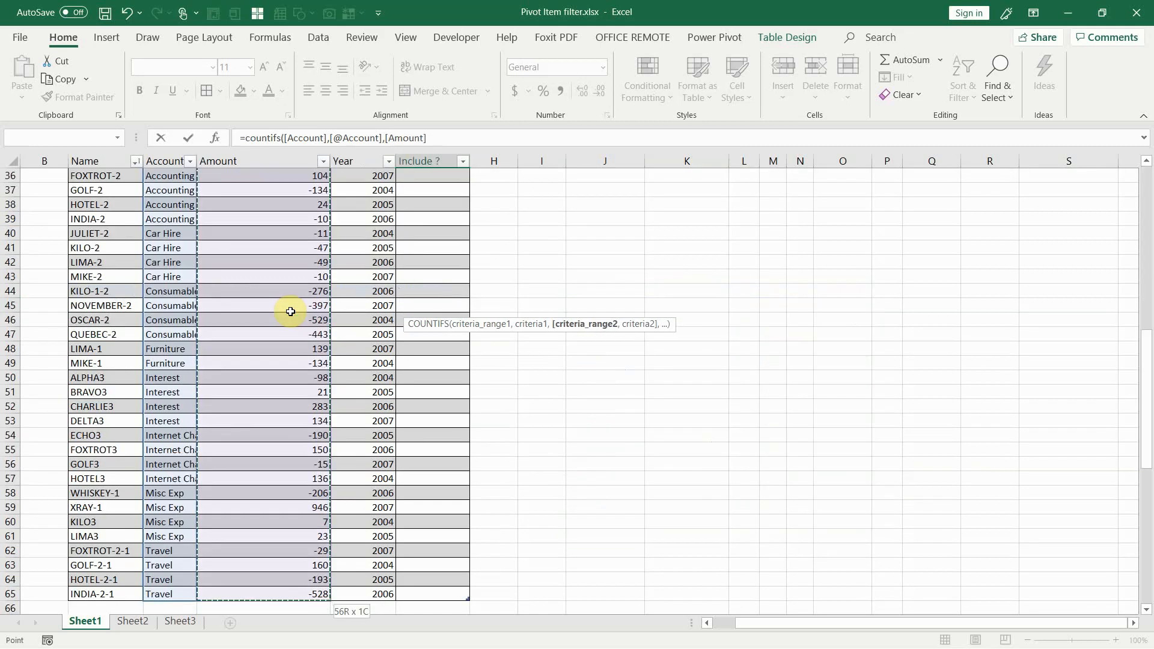
{"action": "scroll", "scroll_direction": "up", "scroll_amount": 3}
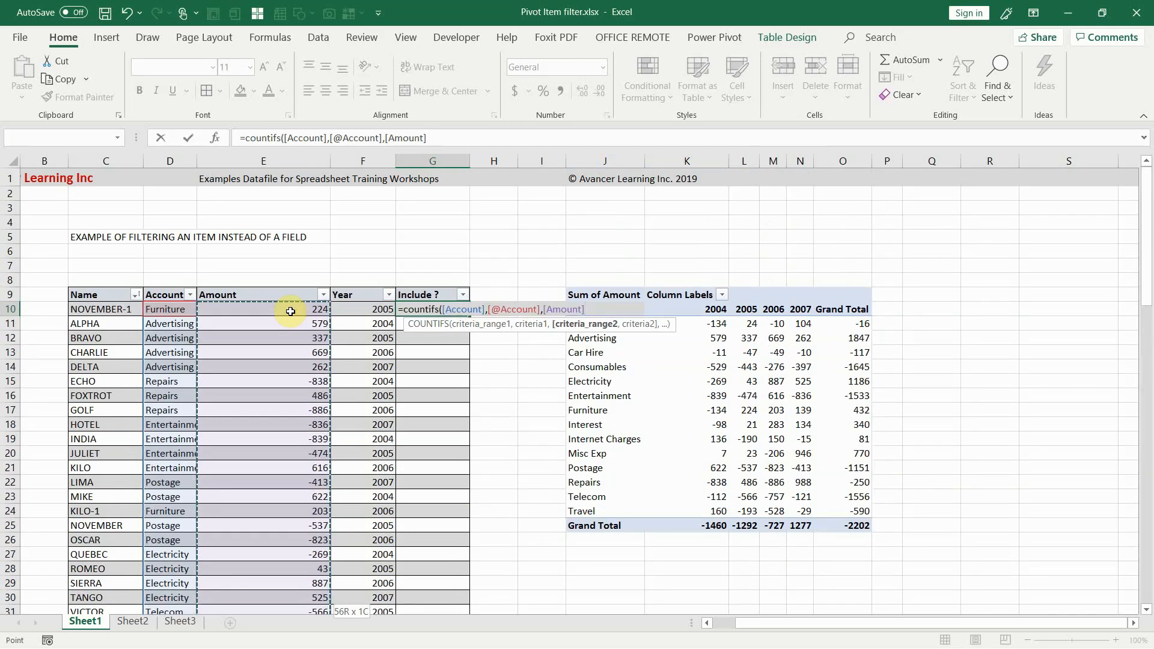
{"action": "type", "text": ","}
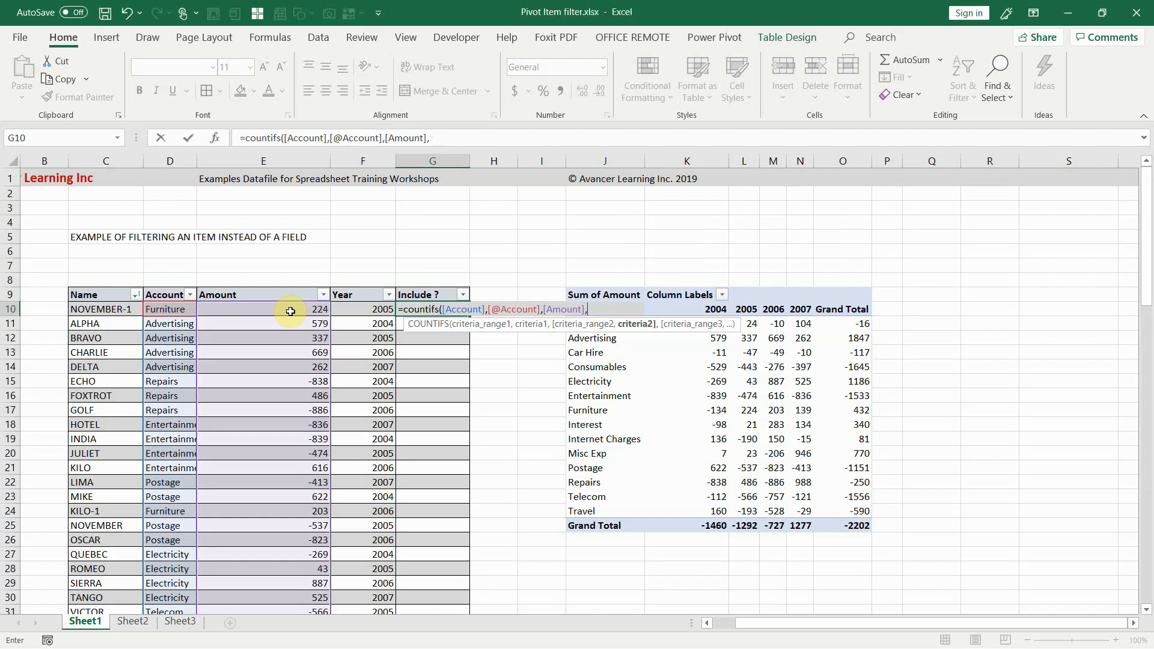
{"action": "type", "text": "\">0"}
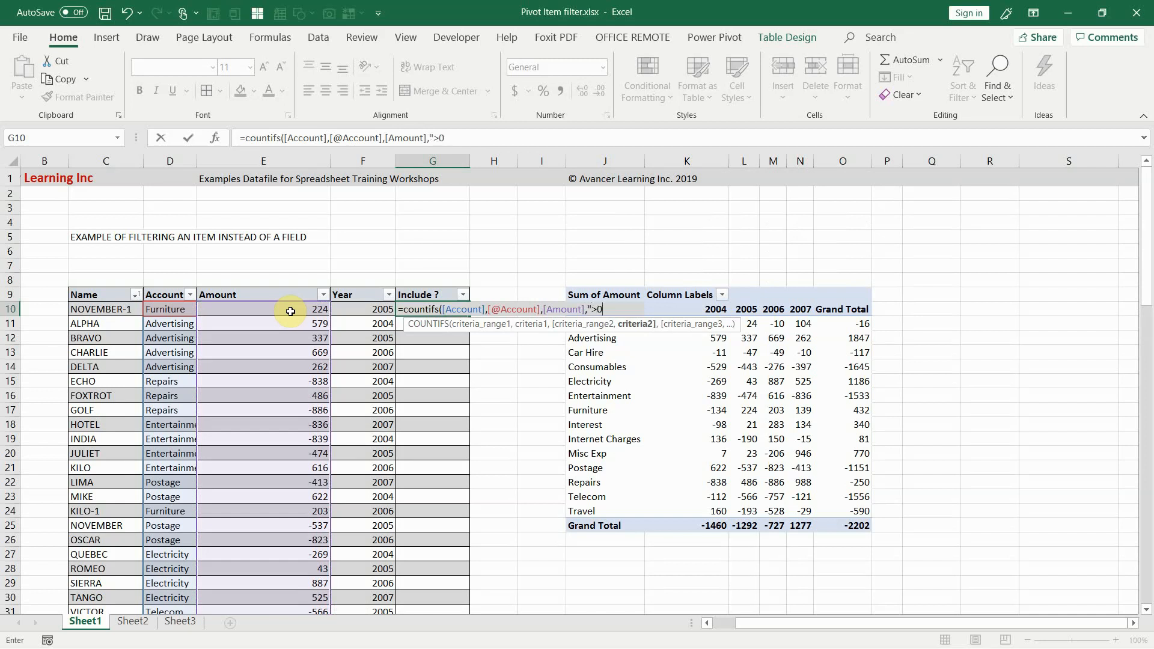
{"action": "type", "text": "\")"}
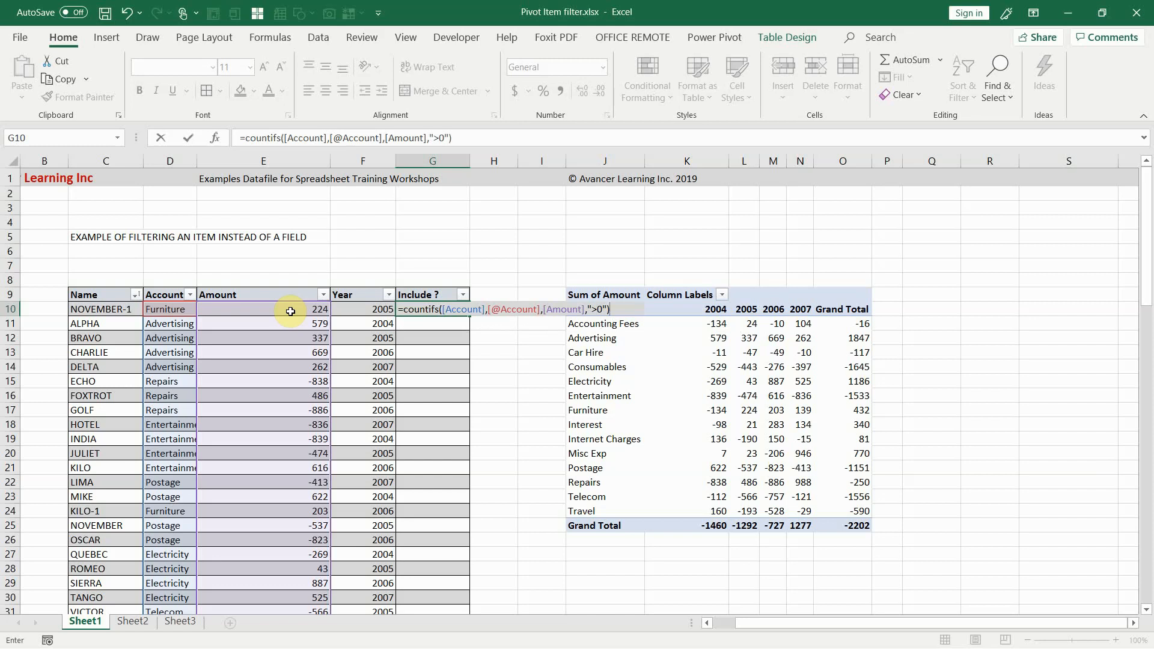
{"action": "key", "text": "Return"}
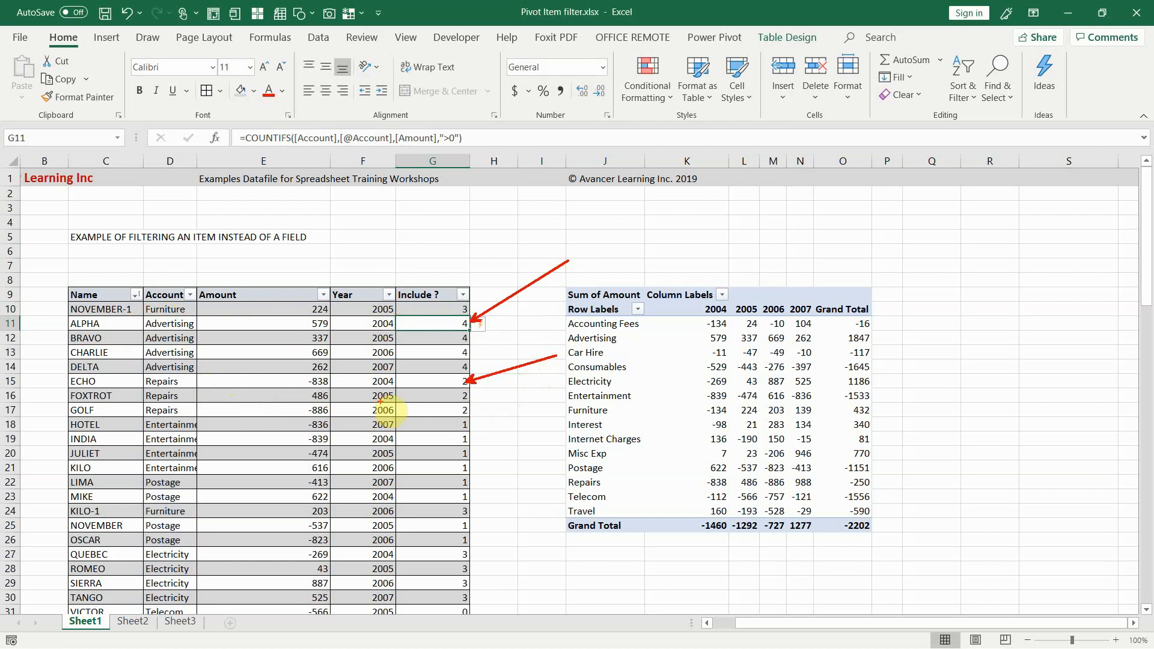
{"action": "scroll", "scroll_direction": "down", "scroll_amount": 3}
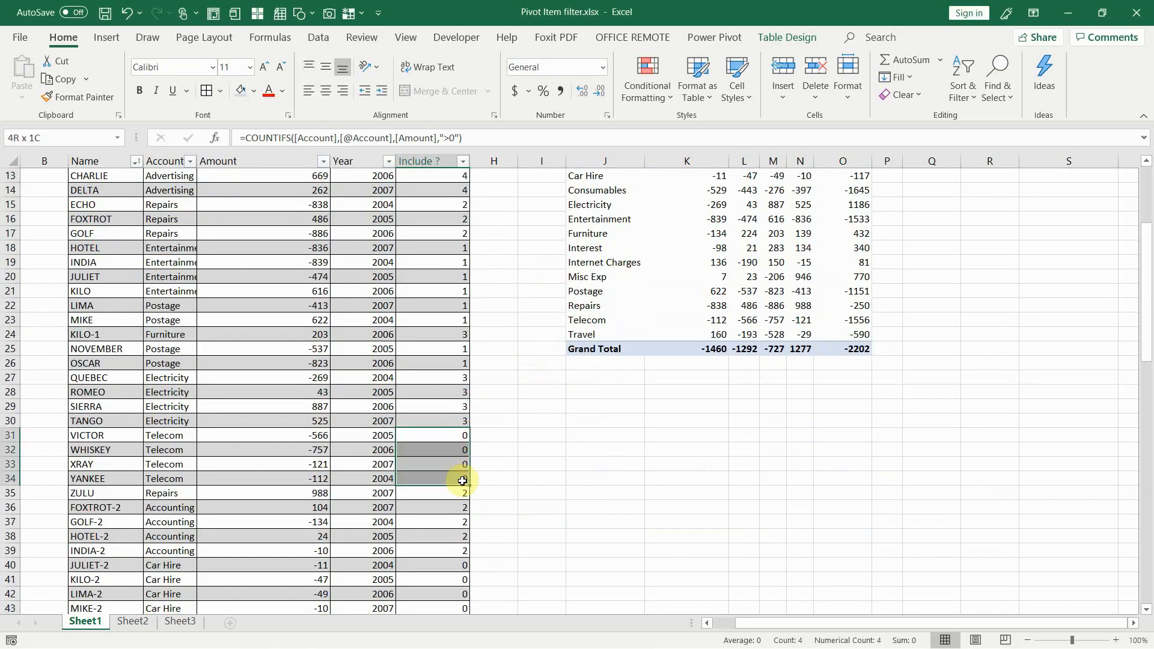
{"action": "left_click", "coordinate": [645, 491]}
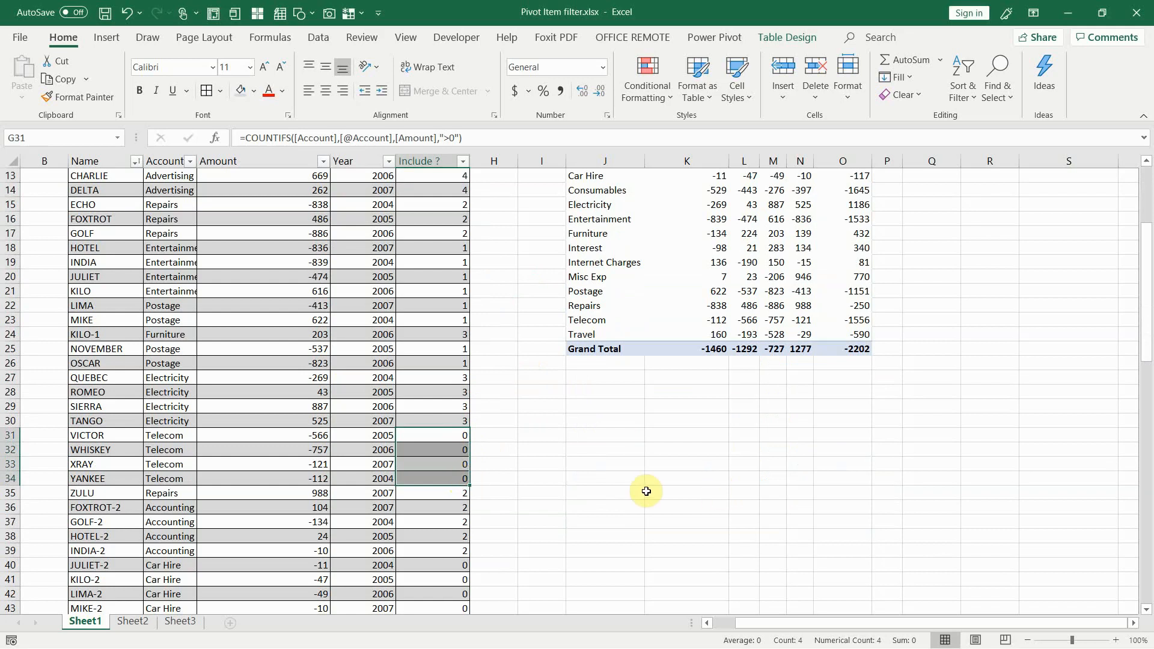
{"action": "scroll", "scroll_direction": "down", "scroll_amount": 3}
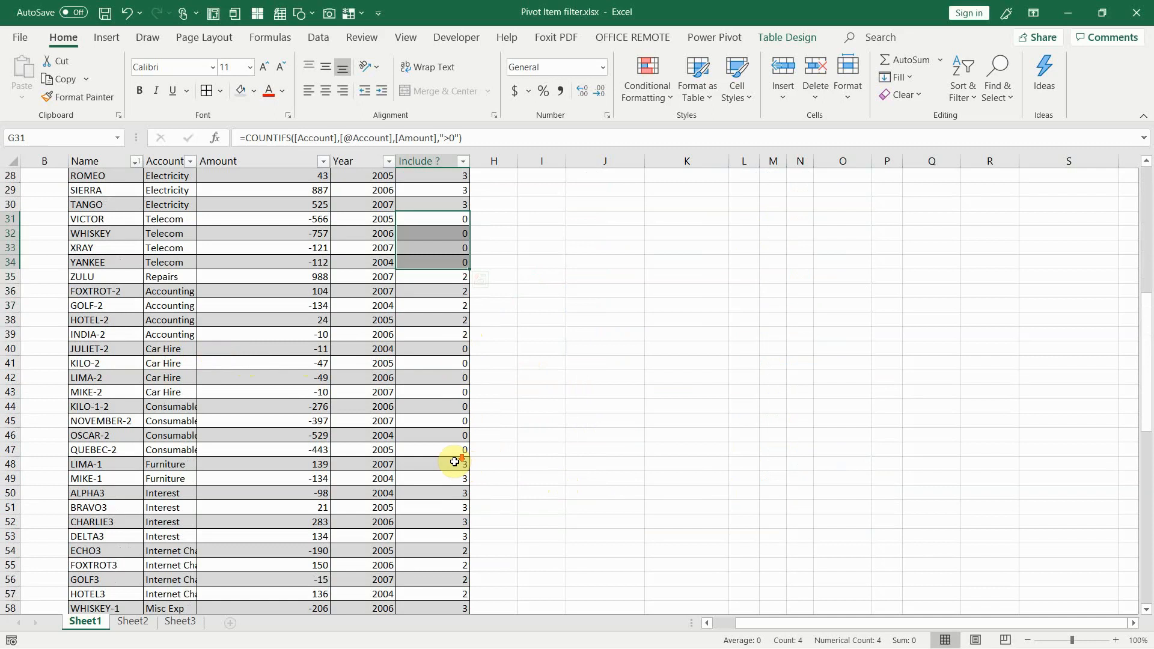
{"action": "scroll", "scroll_direction": "down", "scroll_amount": 3}
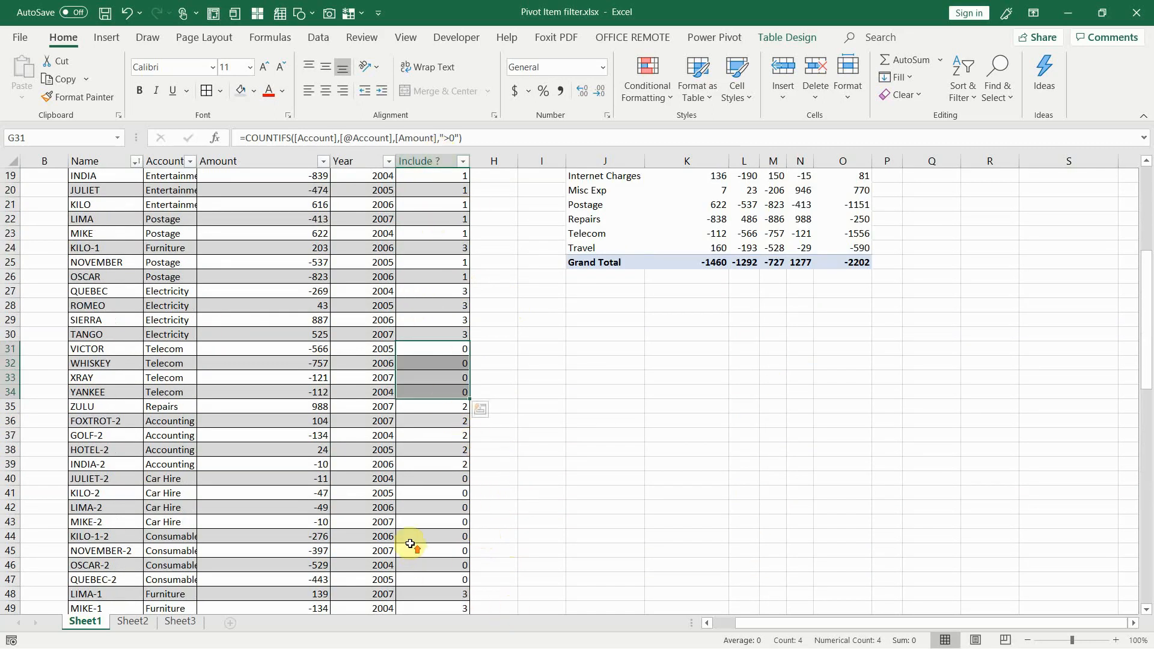
{"action": "scroll", "scroll_direction": "up", "scroll_amount": 3}
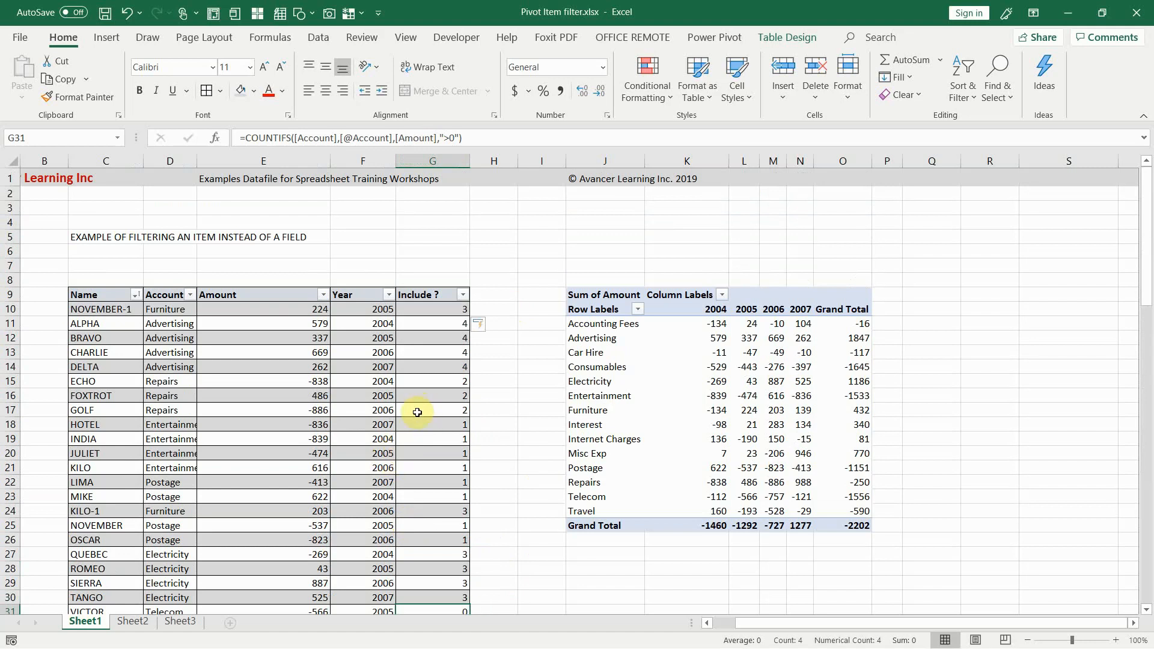
{"action": "mouse_move", "coordinate": [449, 317]}
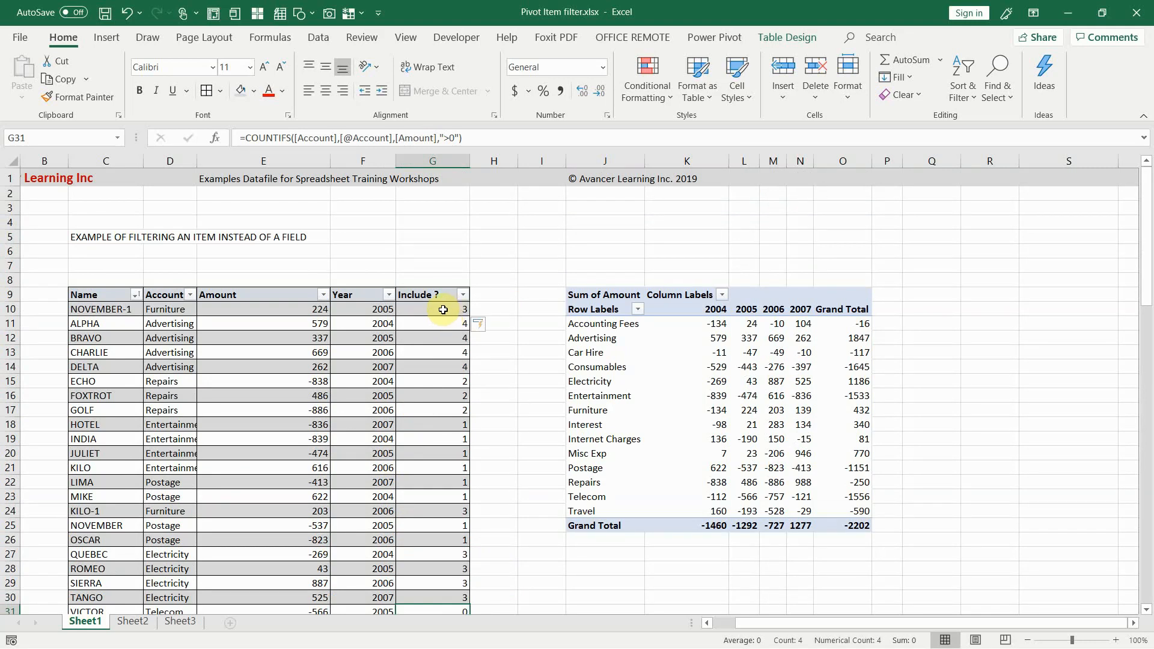
{"action": "left_click", "coordinate": [433, 309]}
{"action": "type", "text": "("}
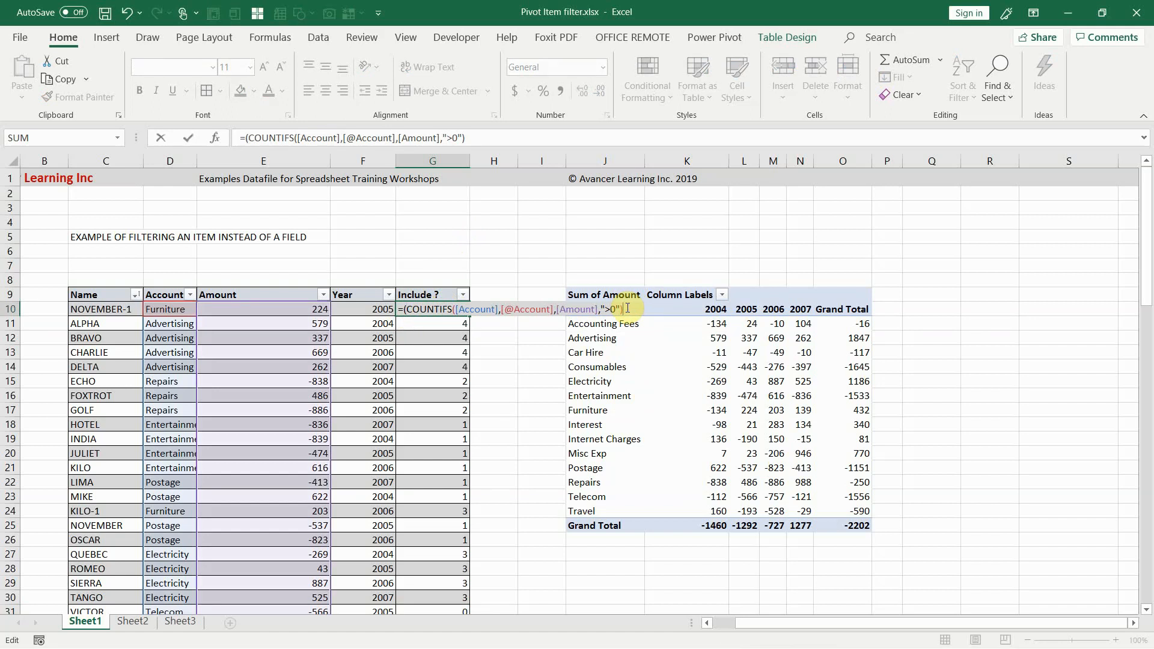
Edit the Include ? formula to =(COUNTIFS(...)>0)=0, then select inside the pivot table.
{"action": "type", "text": ">0)"}
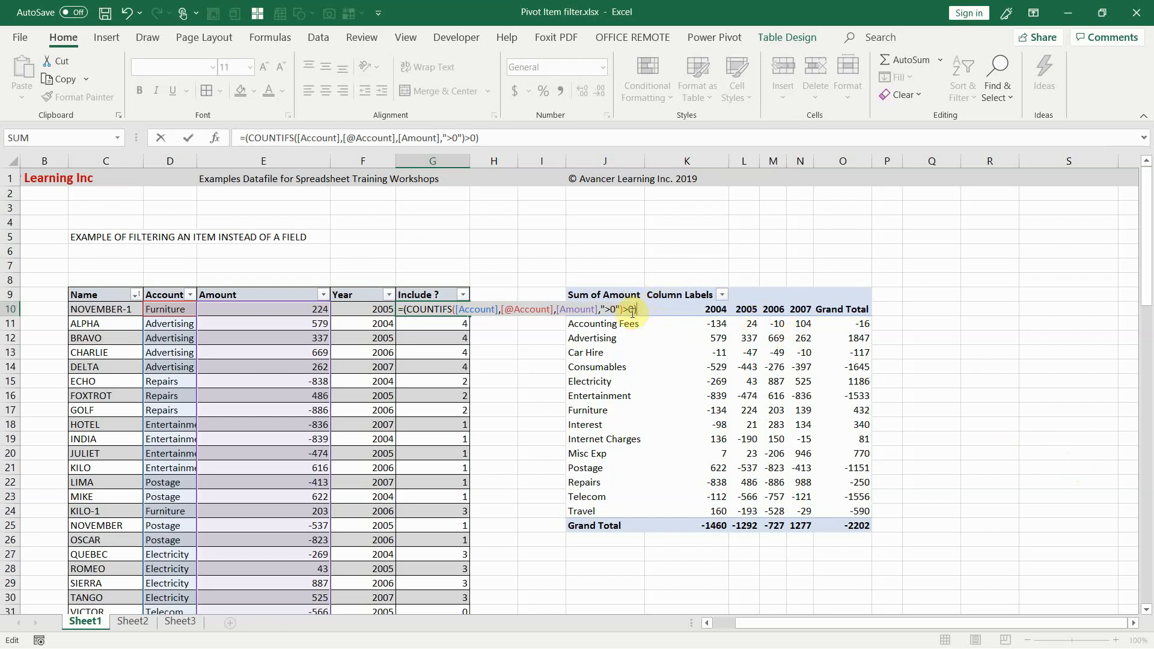
{"action": "mouse_move", "coordinate": [777, 411]}
{"action": "type", "text": "="}
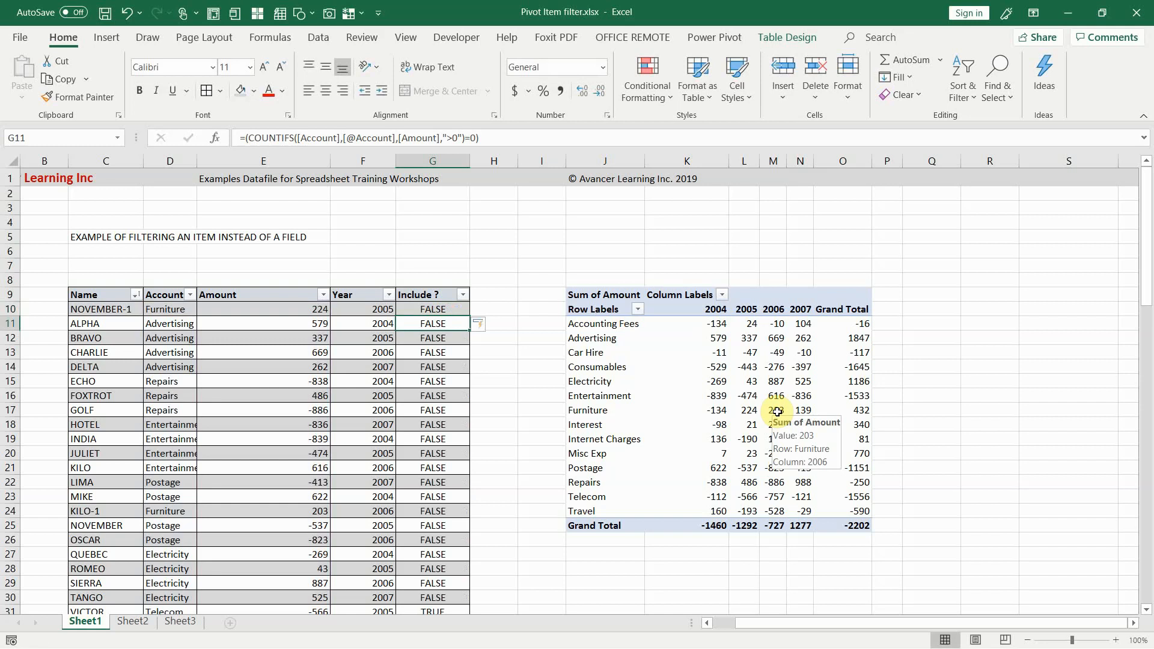
{"action": "mouse_move", "coordinate": [712, 388]}
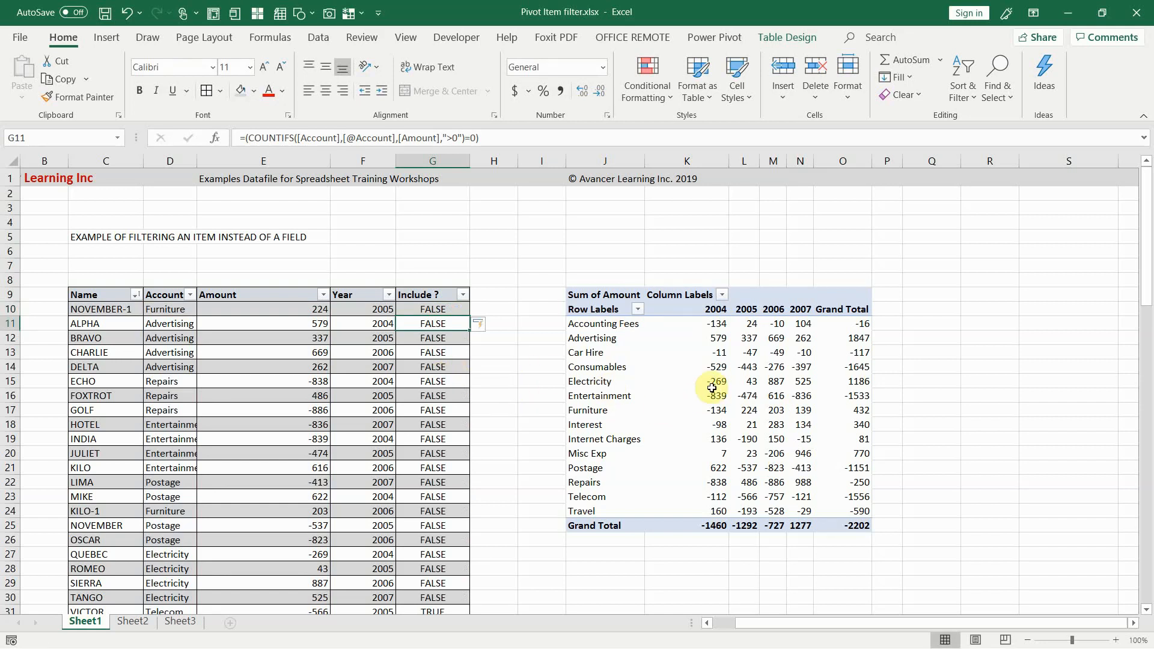
{"action": "left_click", "coordinate": [712, 381]}
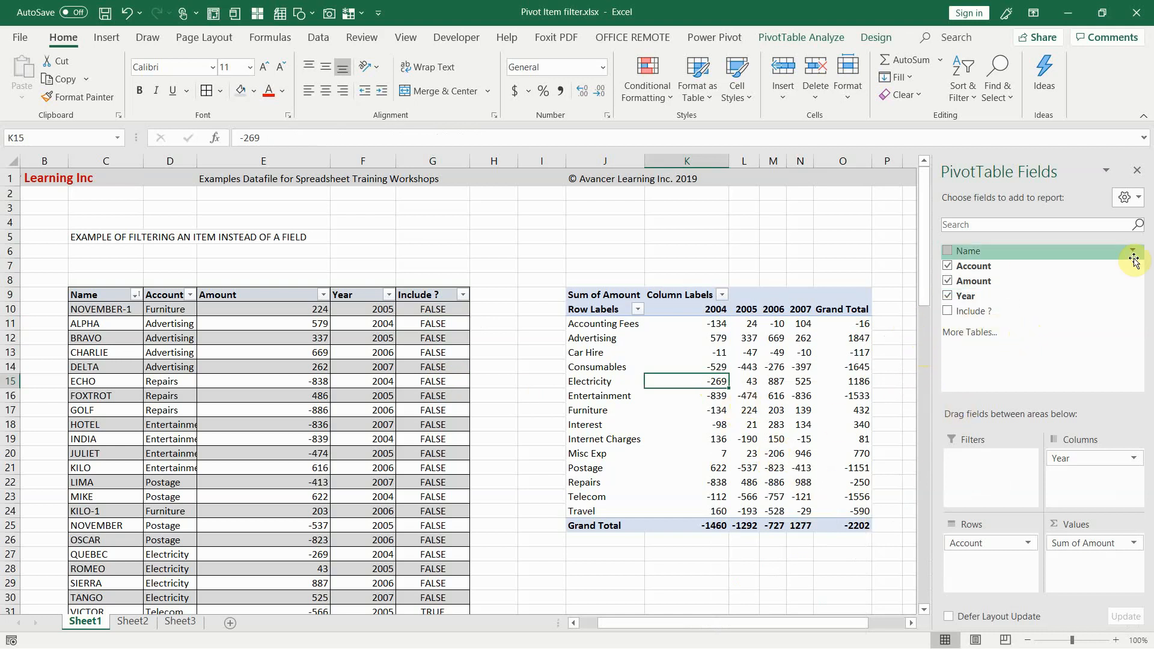
Insert an Include? slicer for the pivot table from the PivotTable Fields list.
{"action": "left_click", "coordinate": [948, 250]}
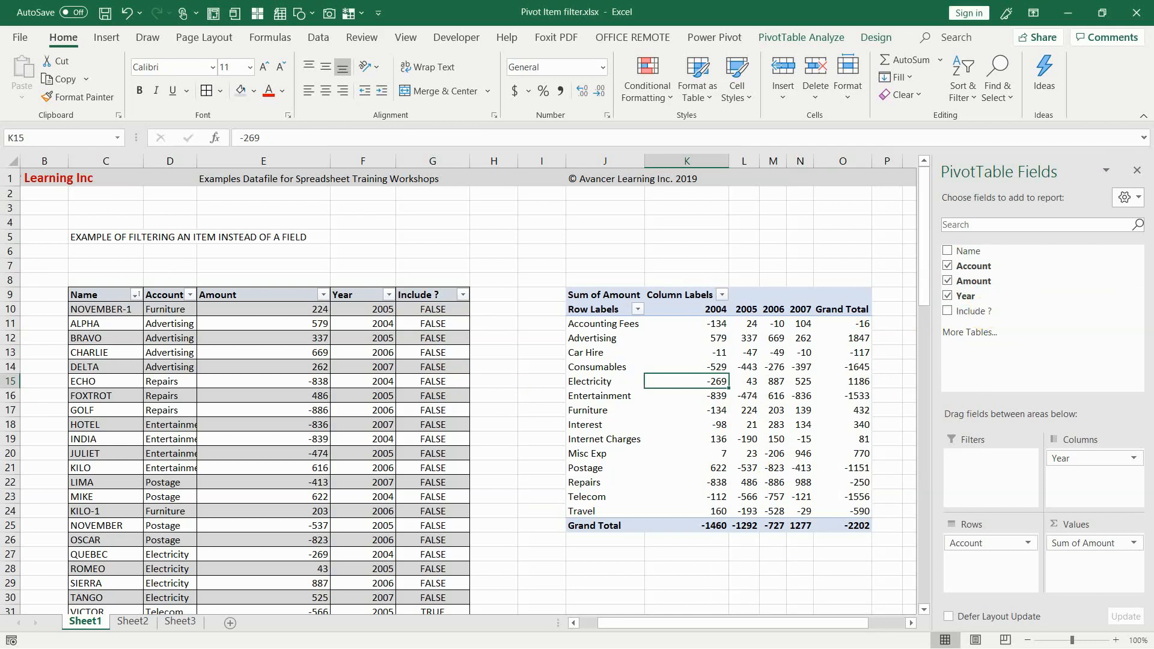
{"action": "mouse_move", "coordinate": [972, 318]}
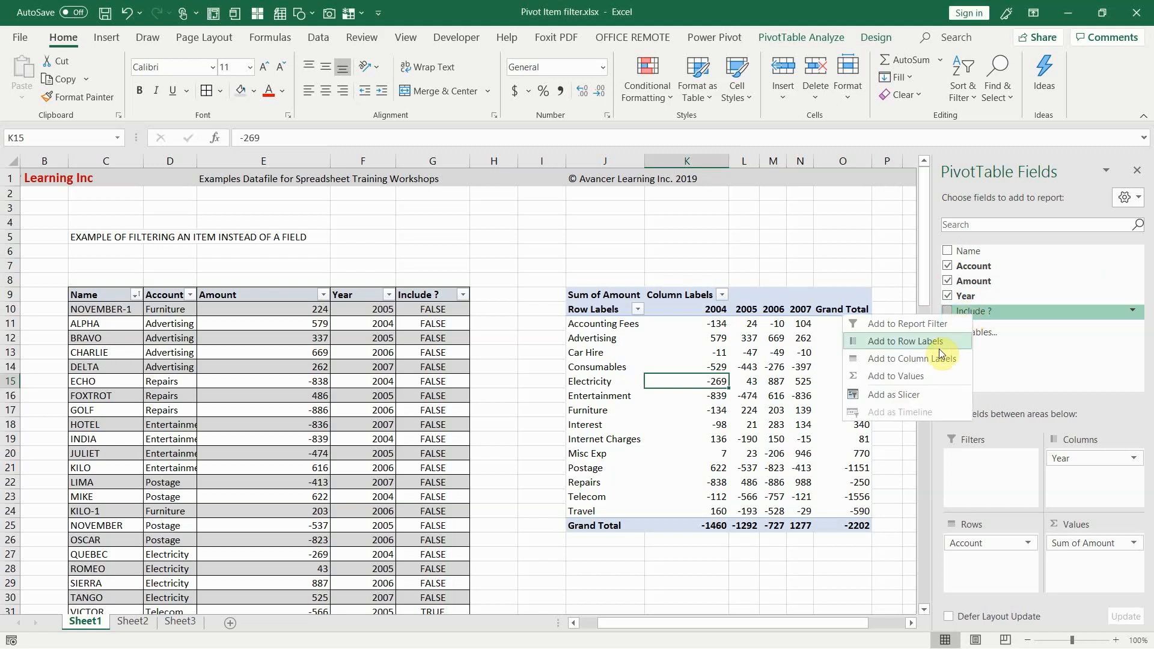
{"action": "mouse_move", "coordinate": [904, 403]}
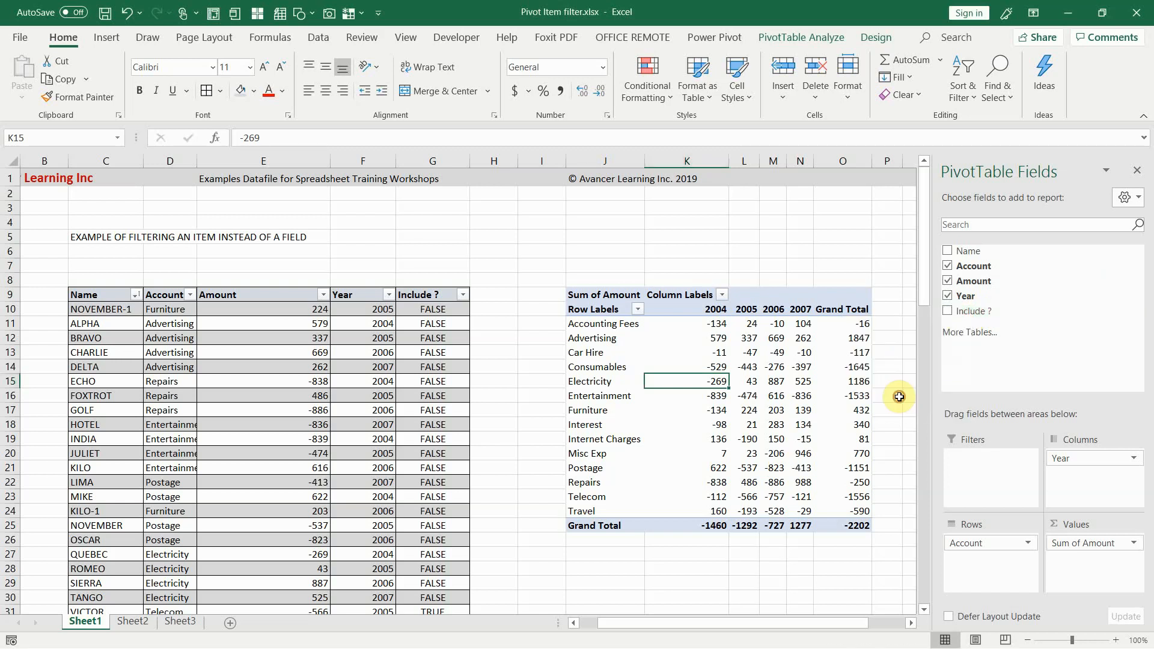
{"action": "left_click", "coordinate": [462, 294]}
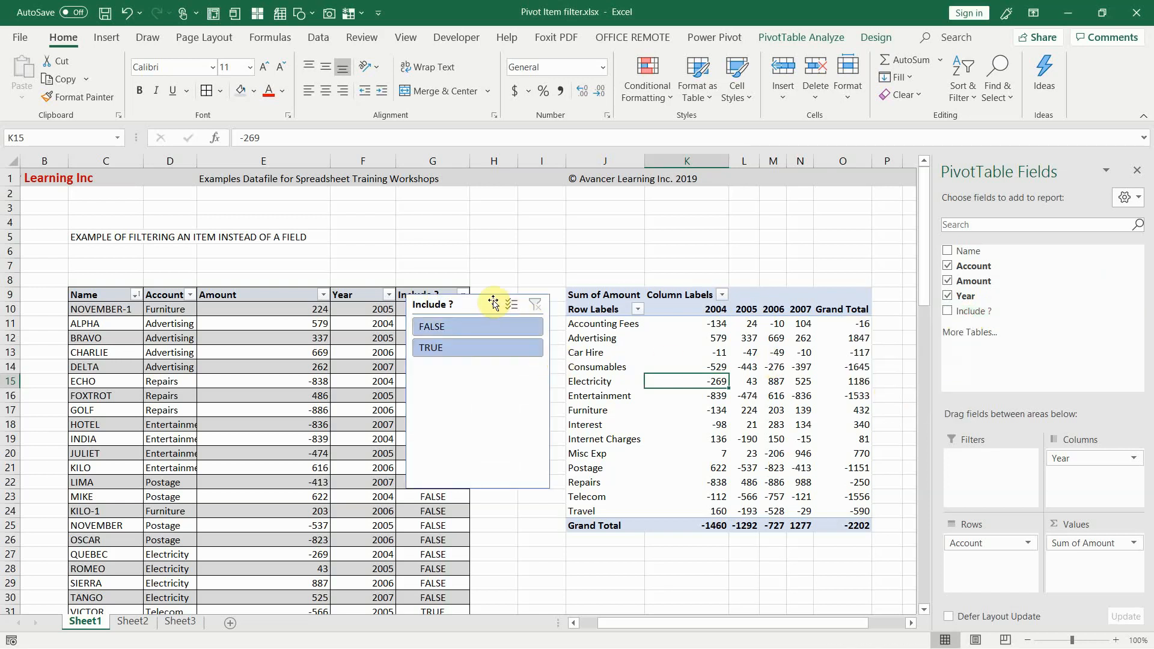
{"action": "mouse_move", "coordinate": [473, 355]}
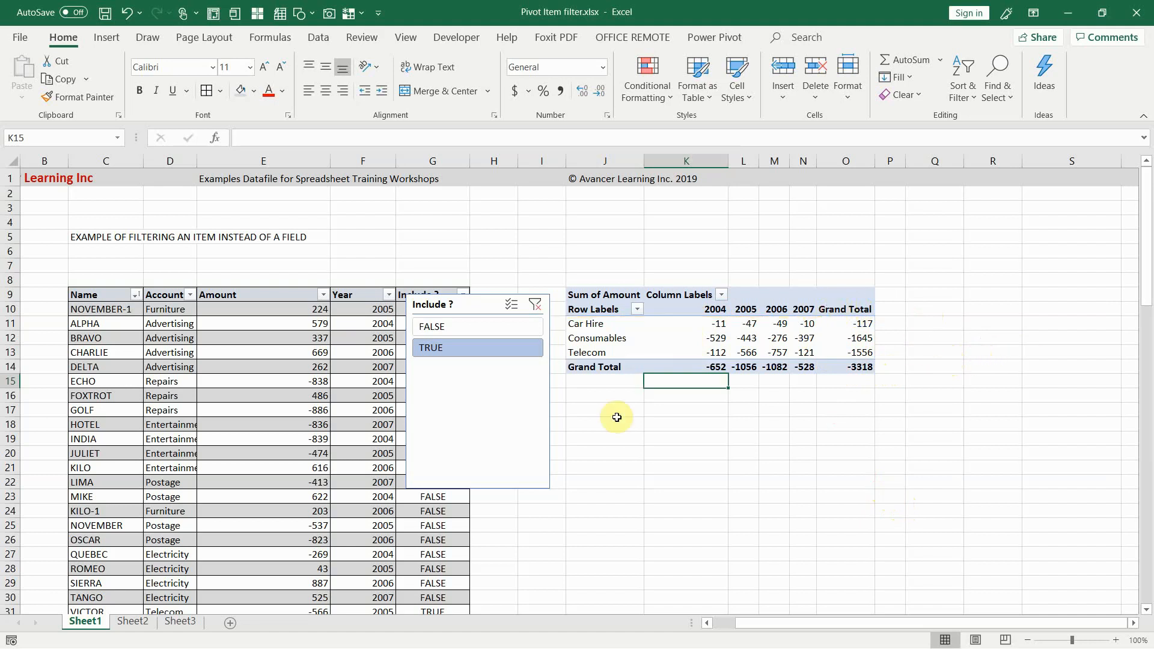
{"action": "mouse_move", "coordinate": [830, 330]}
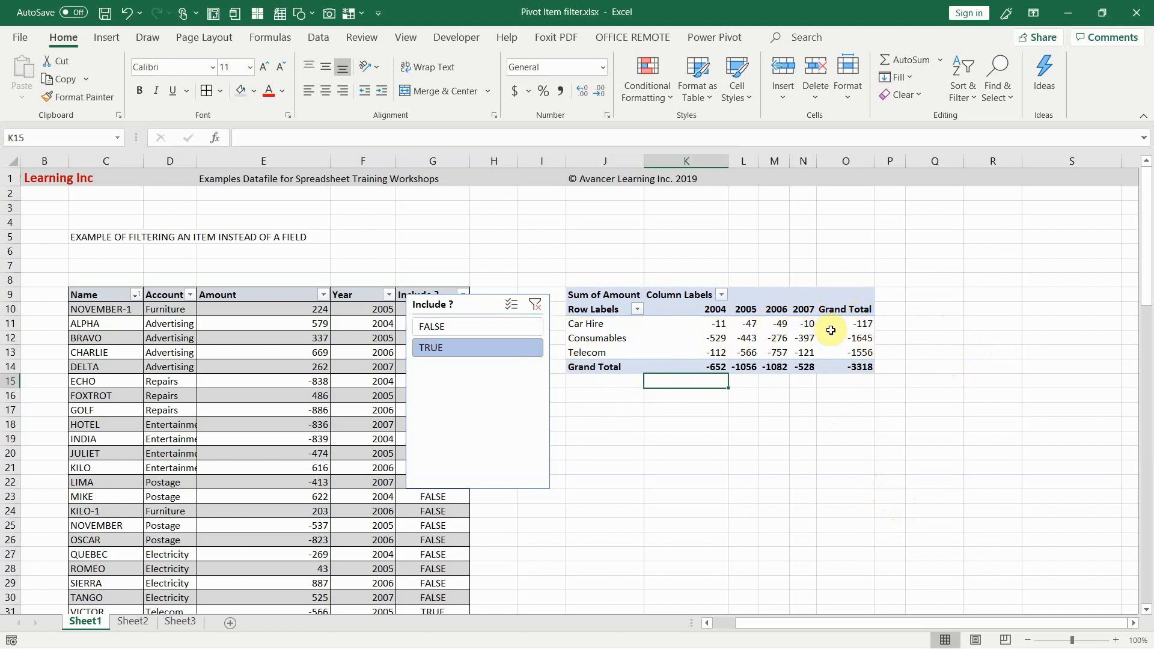
{"action": "mouse_move", "coordinate": [691, 325]}
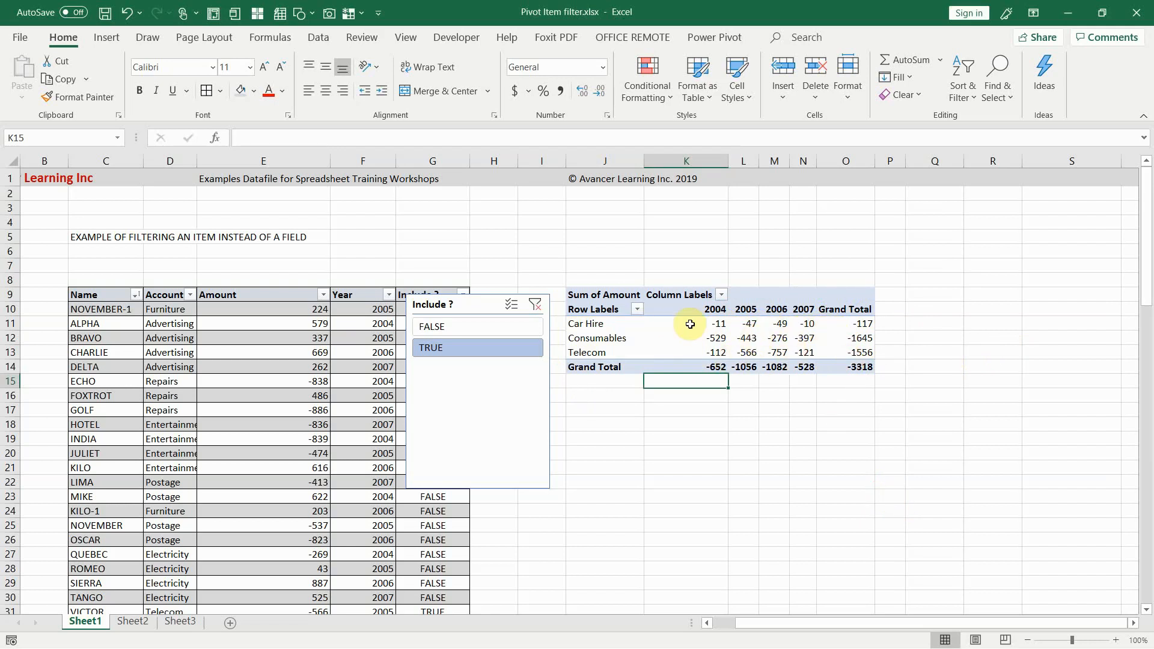
Select the pivot table's Grand Total column heading and open its remove option.
{"action": "left_click", "coordinate": [845, 309]}
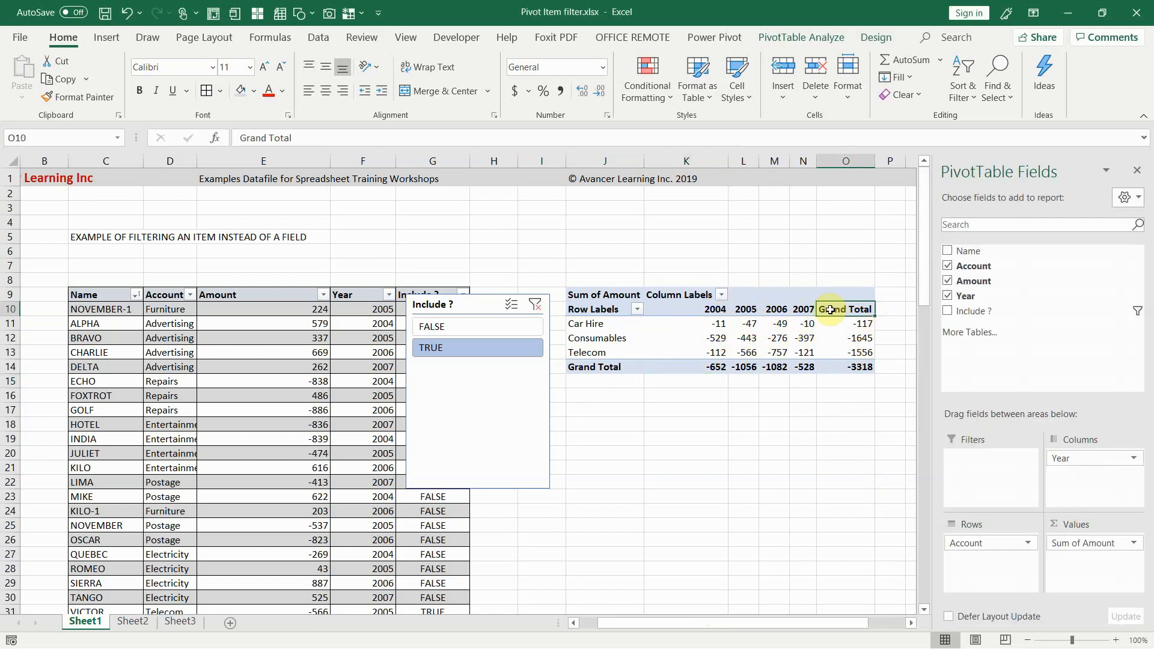
{"action": "right_click", "coordinate": [846, 308]}
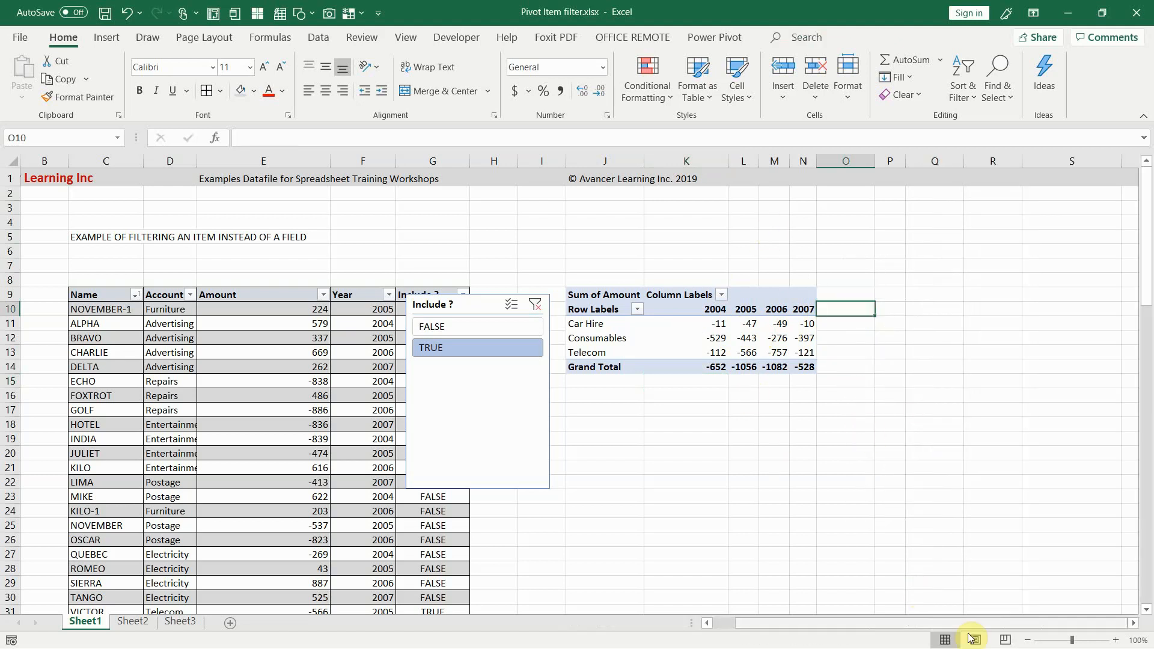
{"action": "mouse_move", "coordinate": [476, 306]}
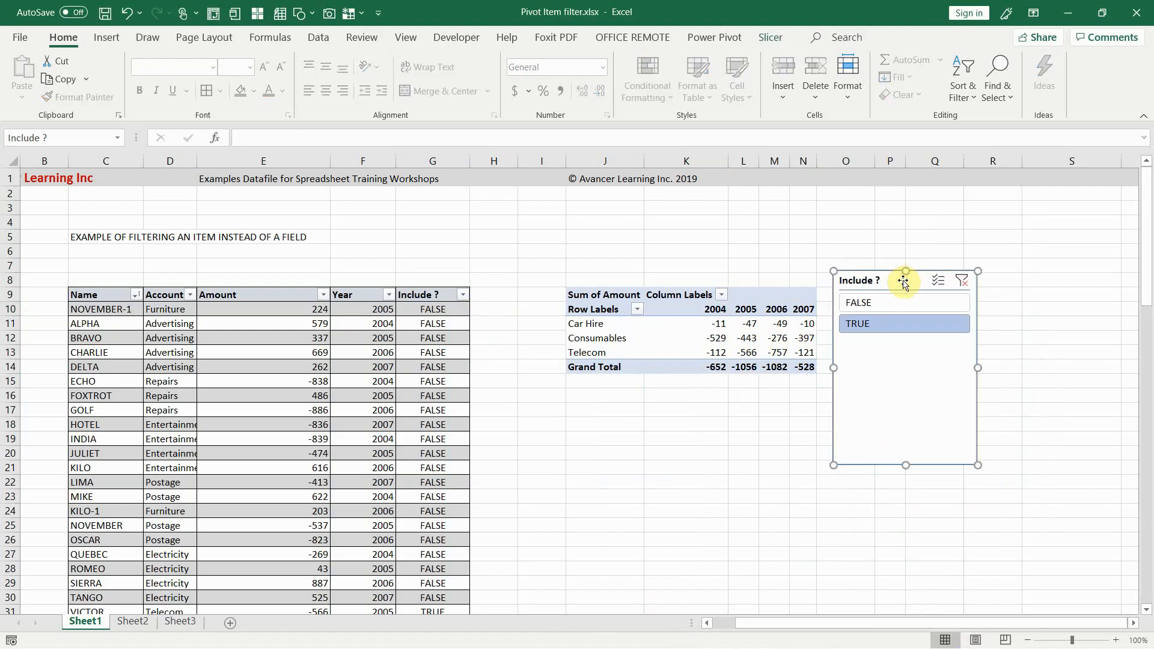
{"action": "mouse_move", "coordinate": [984, 441]}
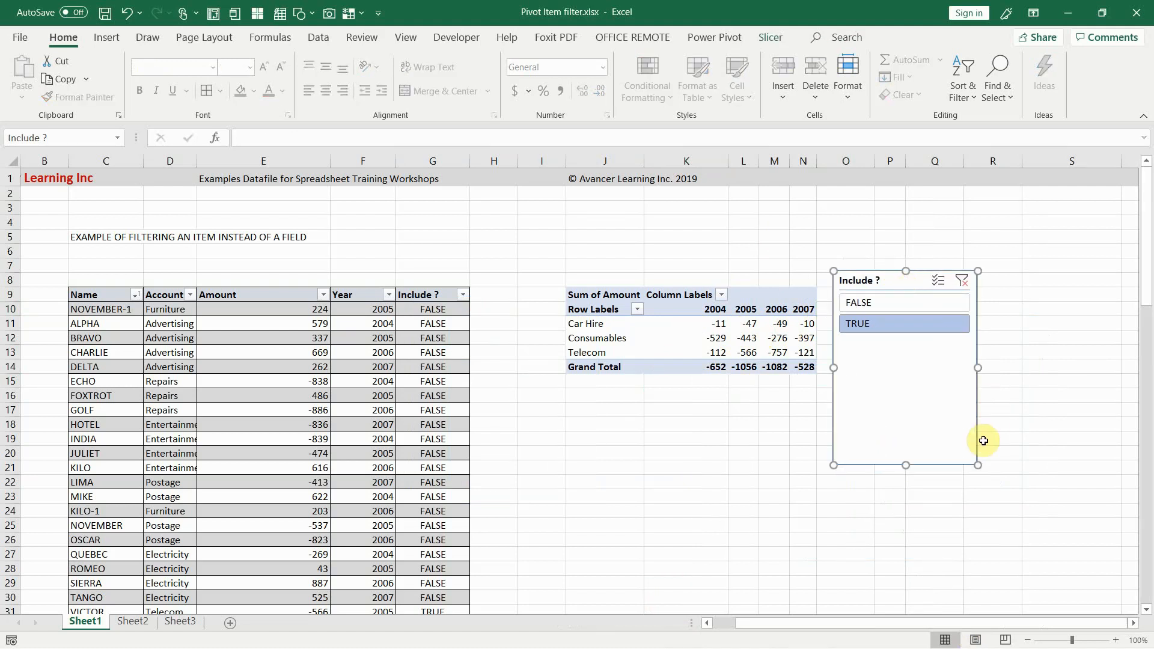